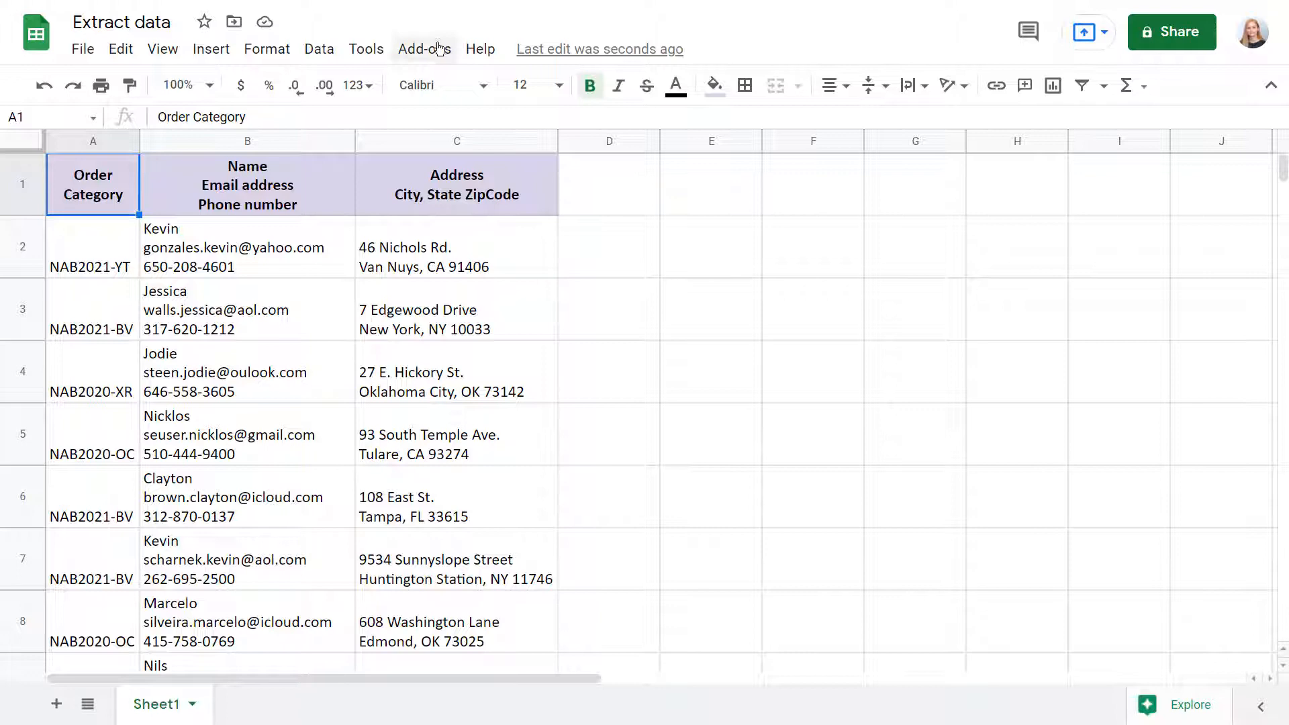
Launch Power Tools and bring up its Extract tool from the Text group.
click(424, 48)
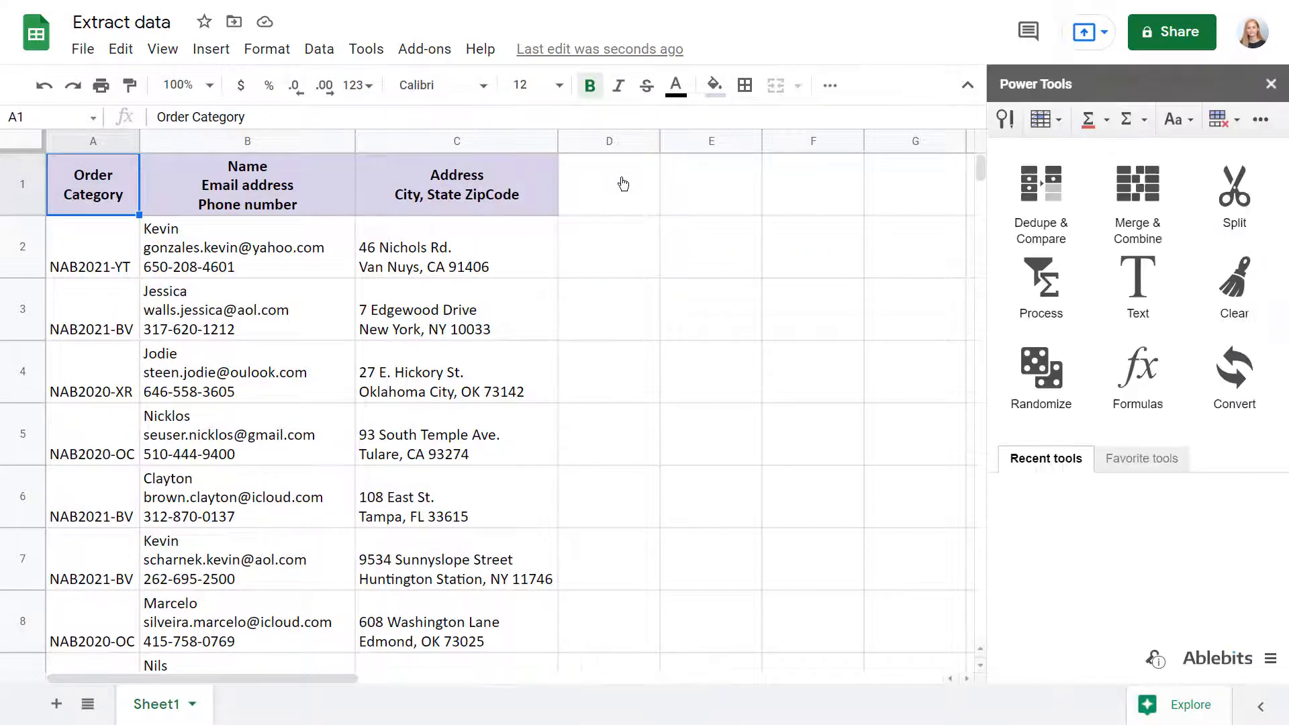
click(1138, 287)
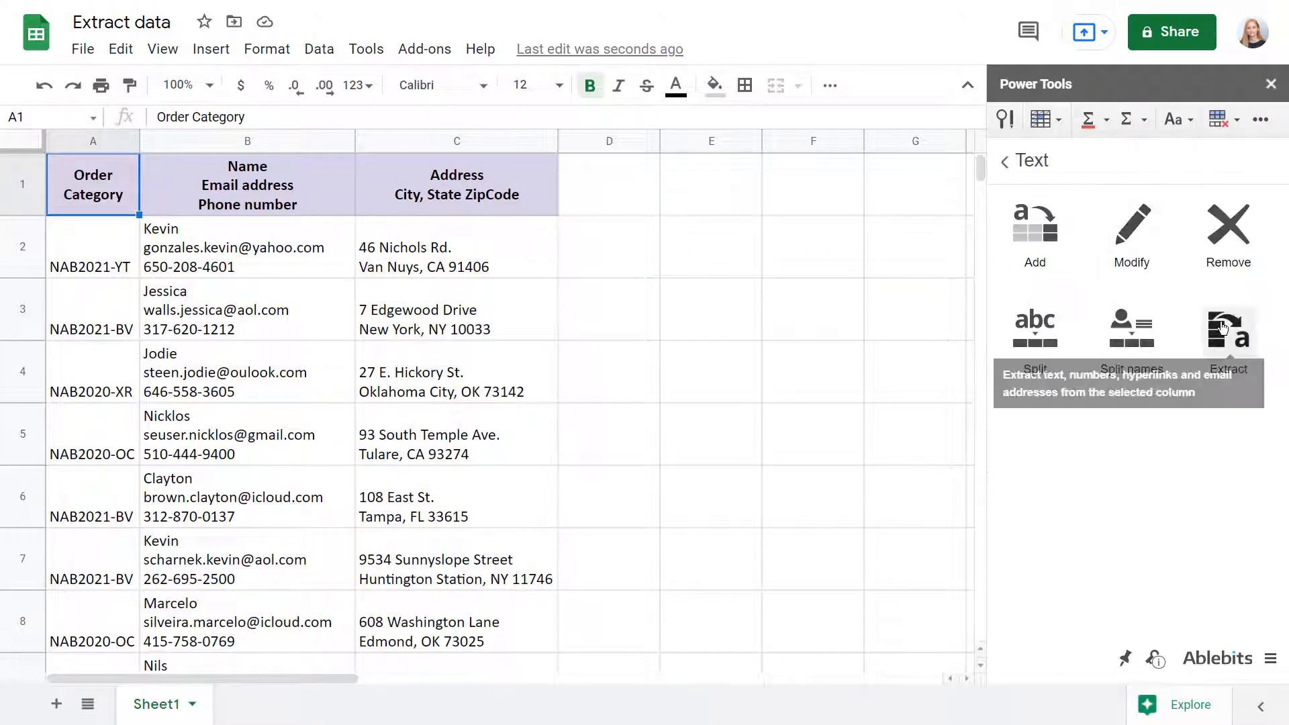
click(1227, 327)
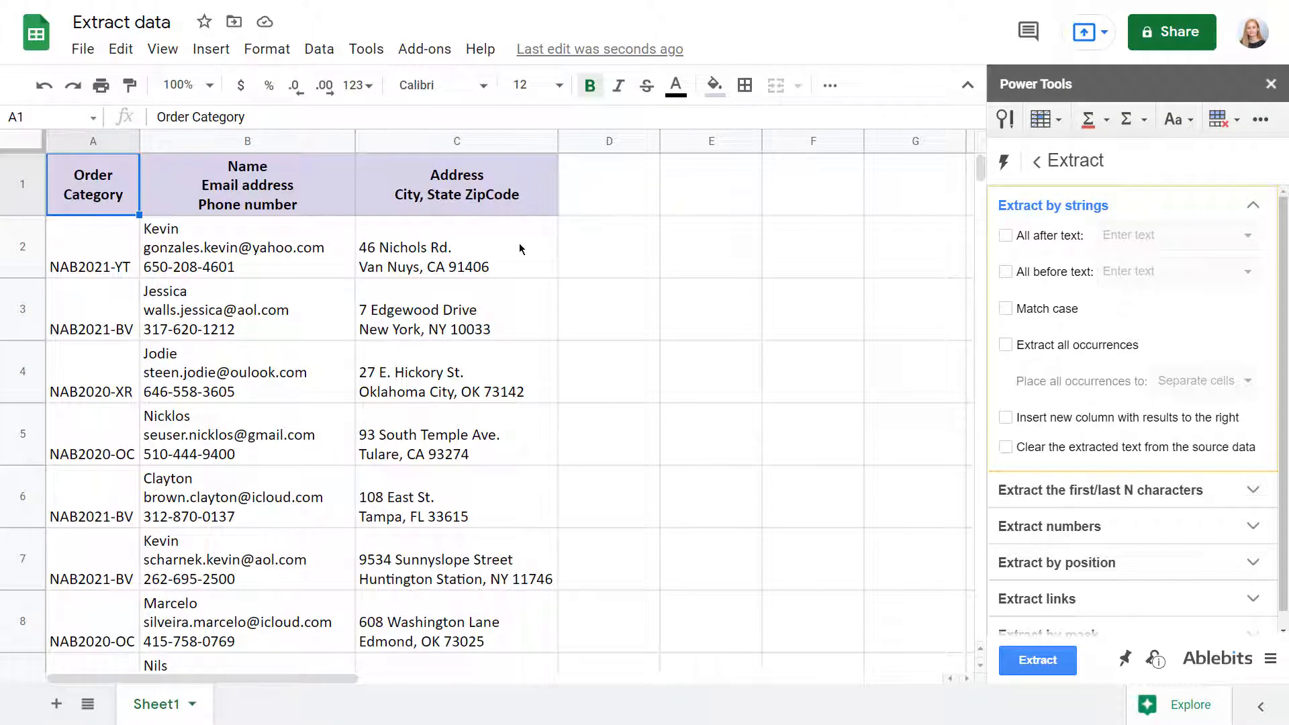
Target column A and set extraction to case-sensitive text after 'NAB' and before '-'.
click(93, 141)
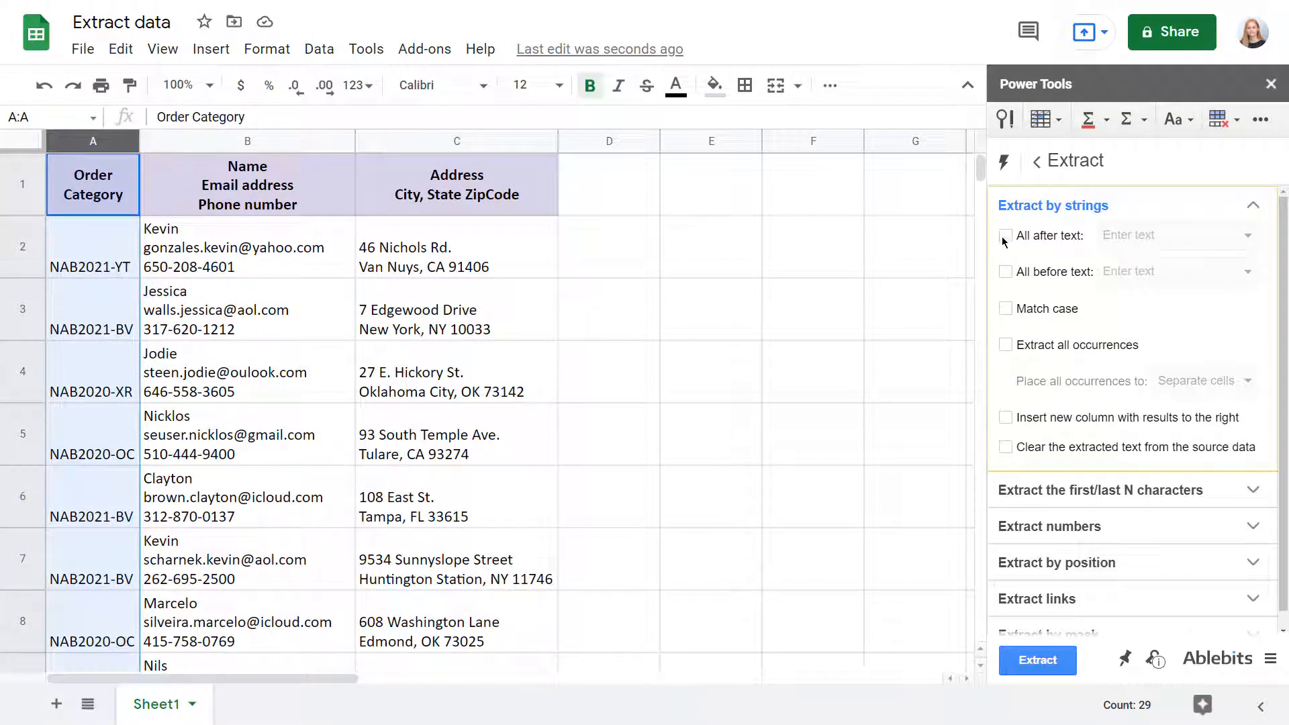
text(NAB)
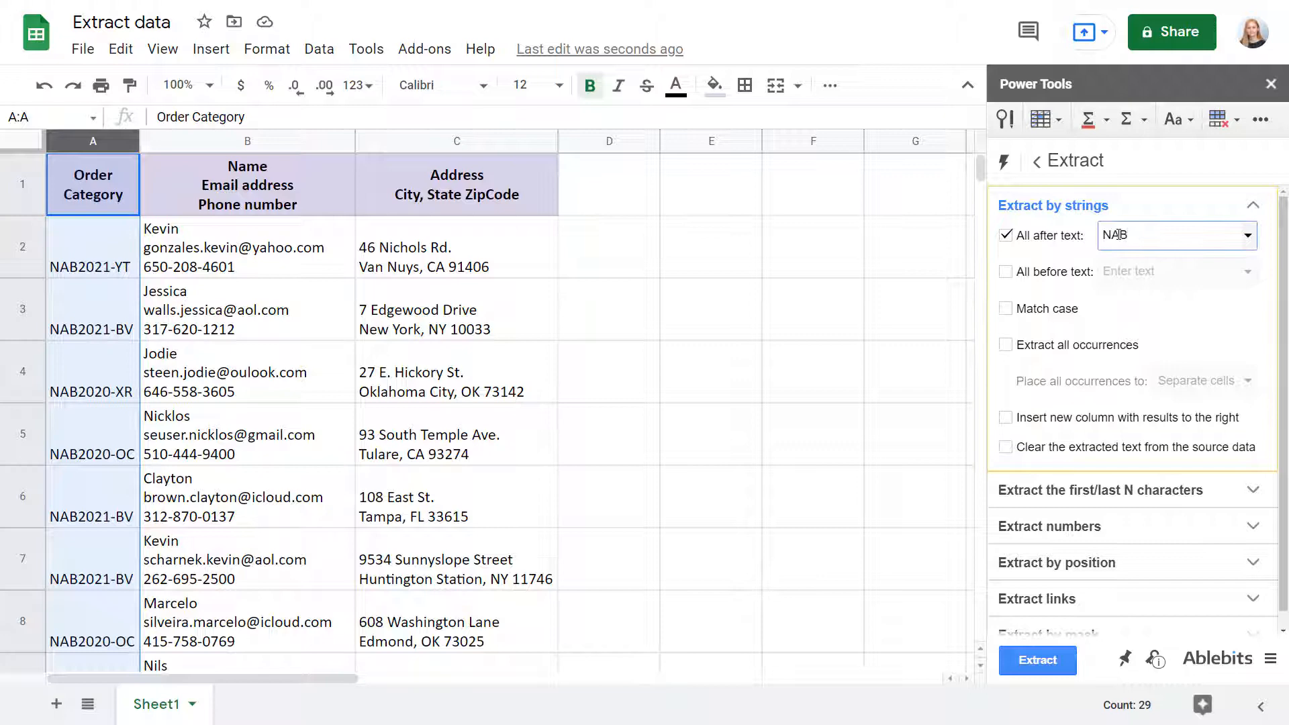
click(1006, 271)
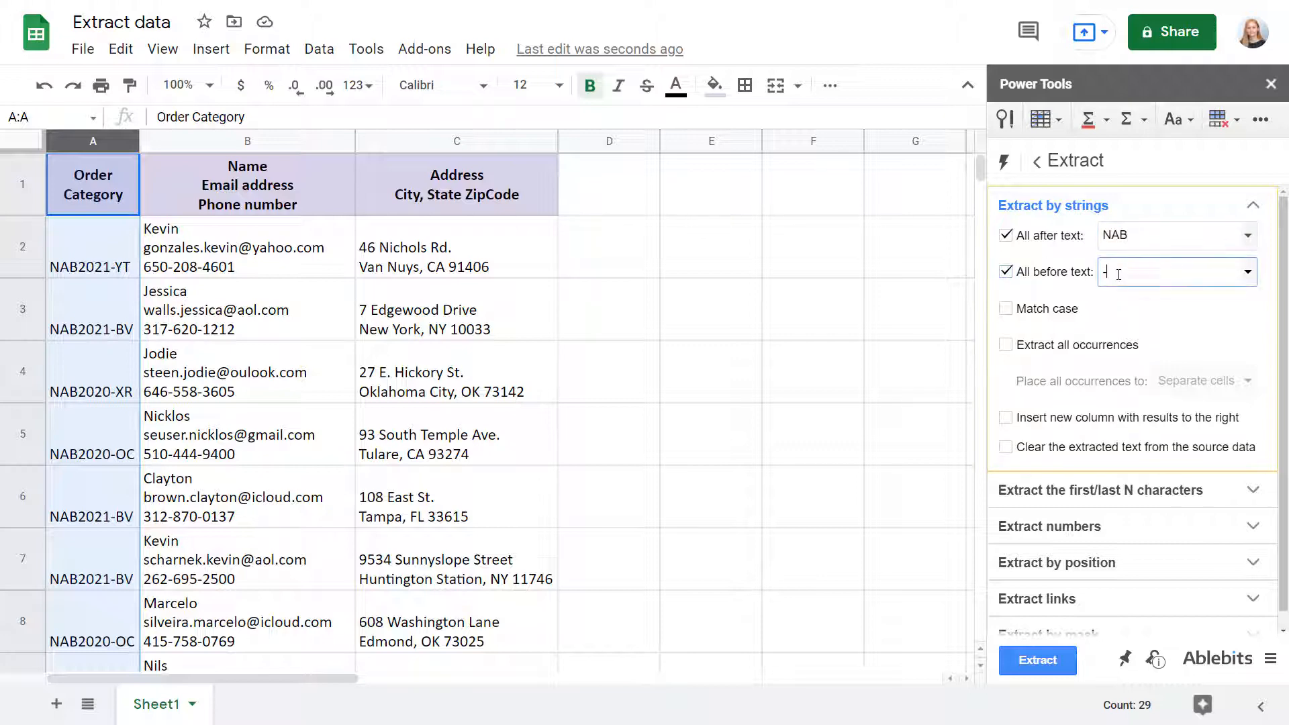
text(-)
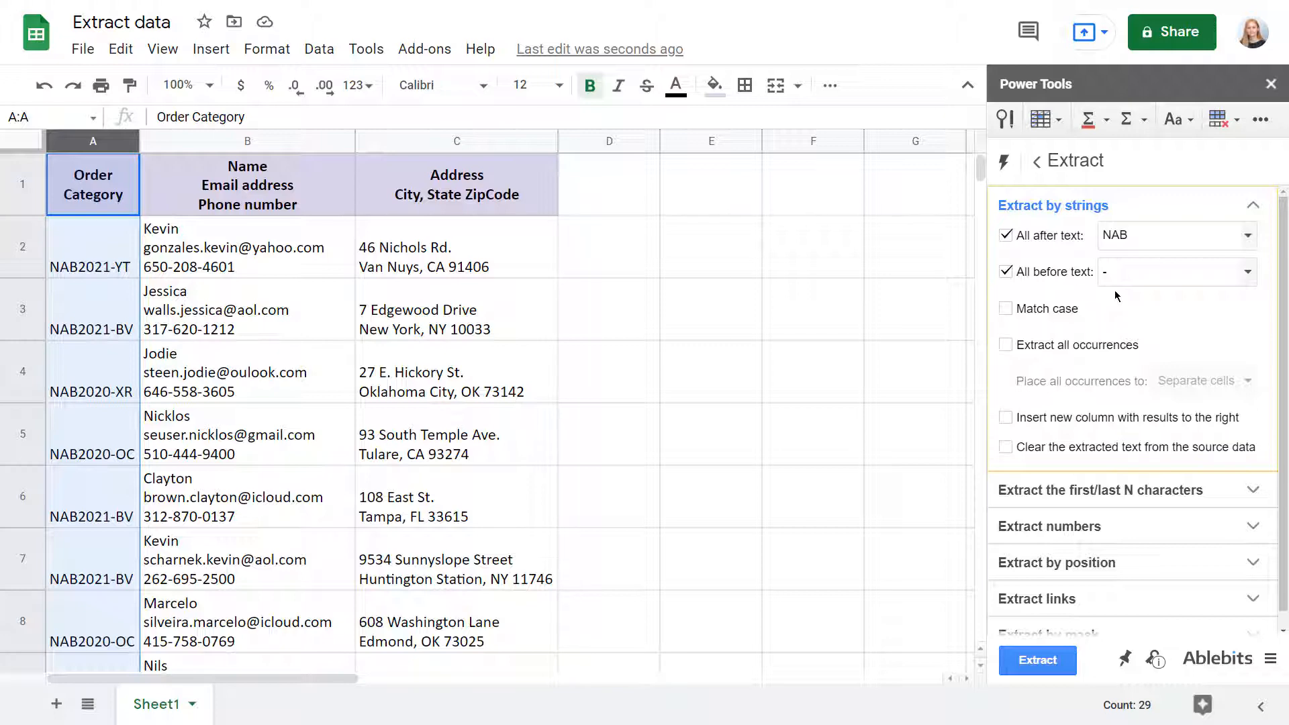
click(1006, 309)
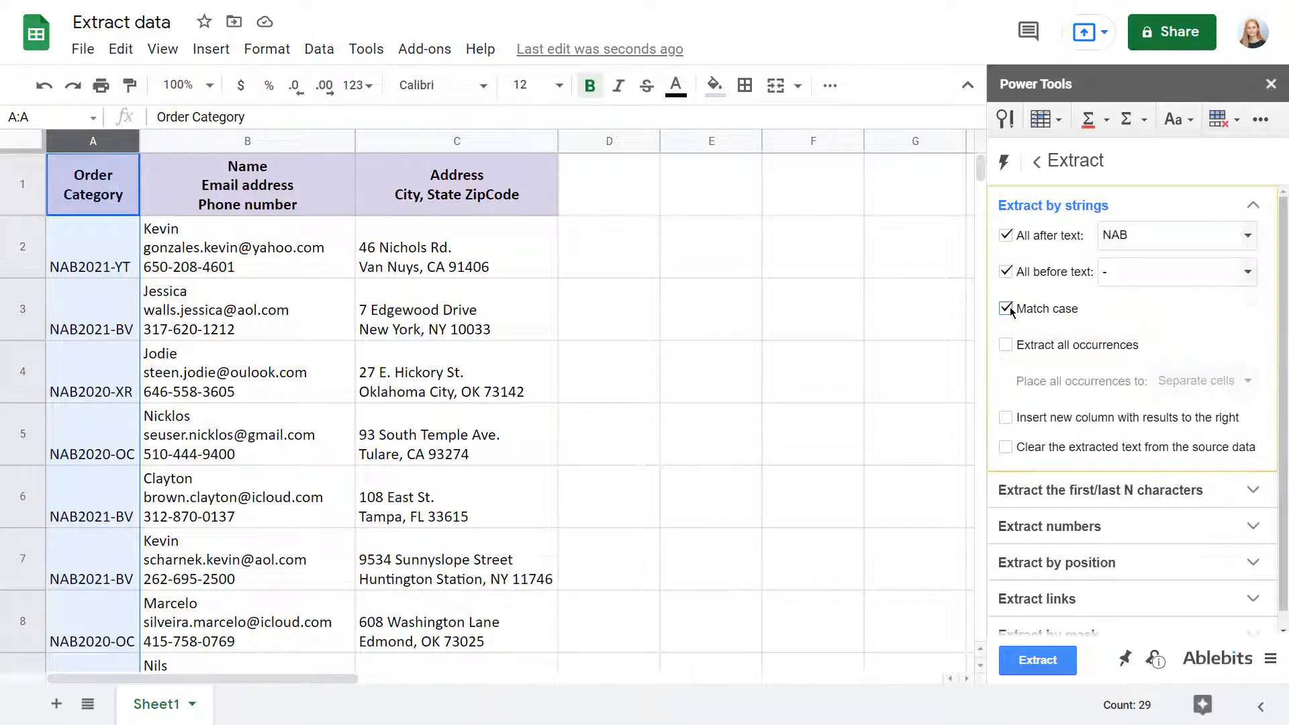
mouse_move(1041, 349)
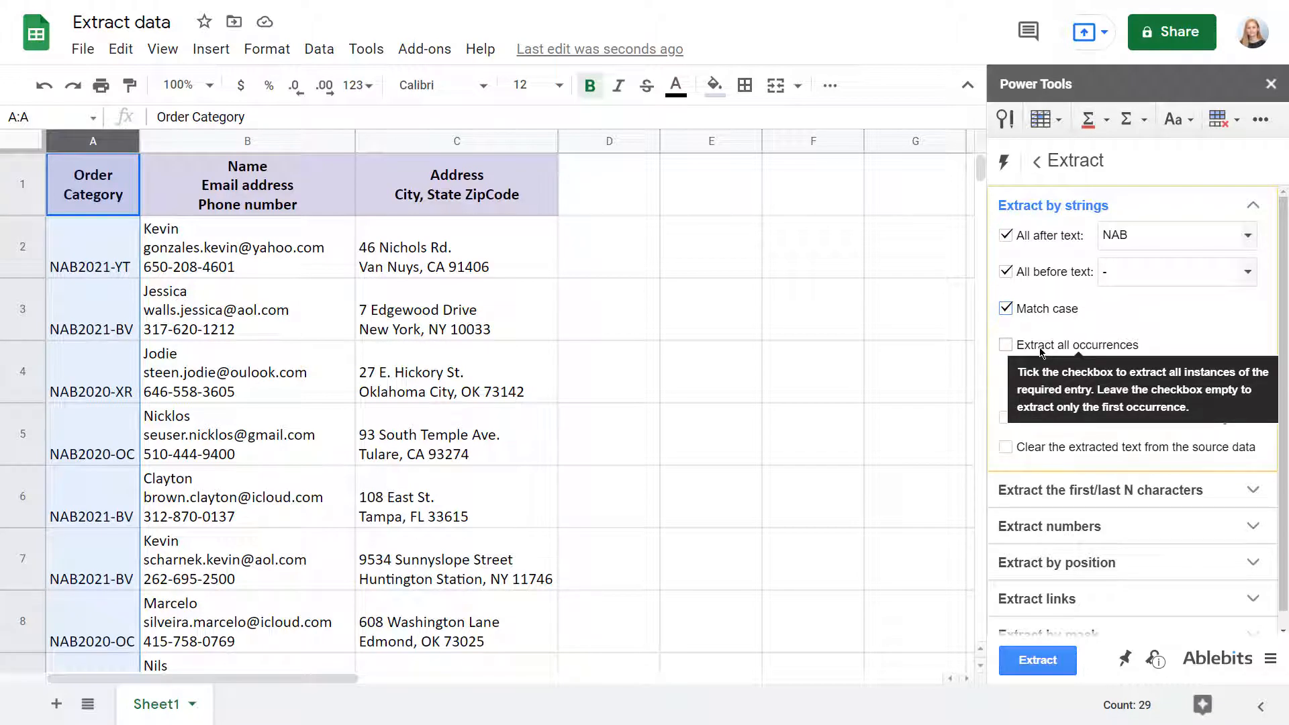
Keep only the first occurrence, place results in a new column to the right, and extract the years.
click(1006, 345)
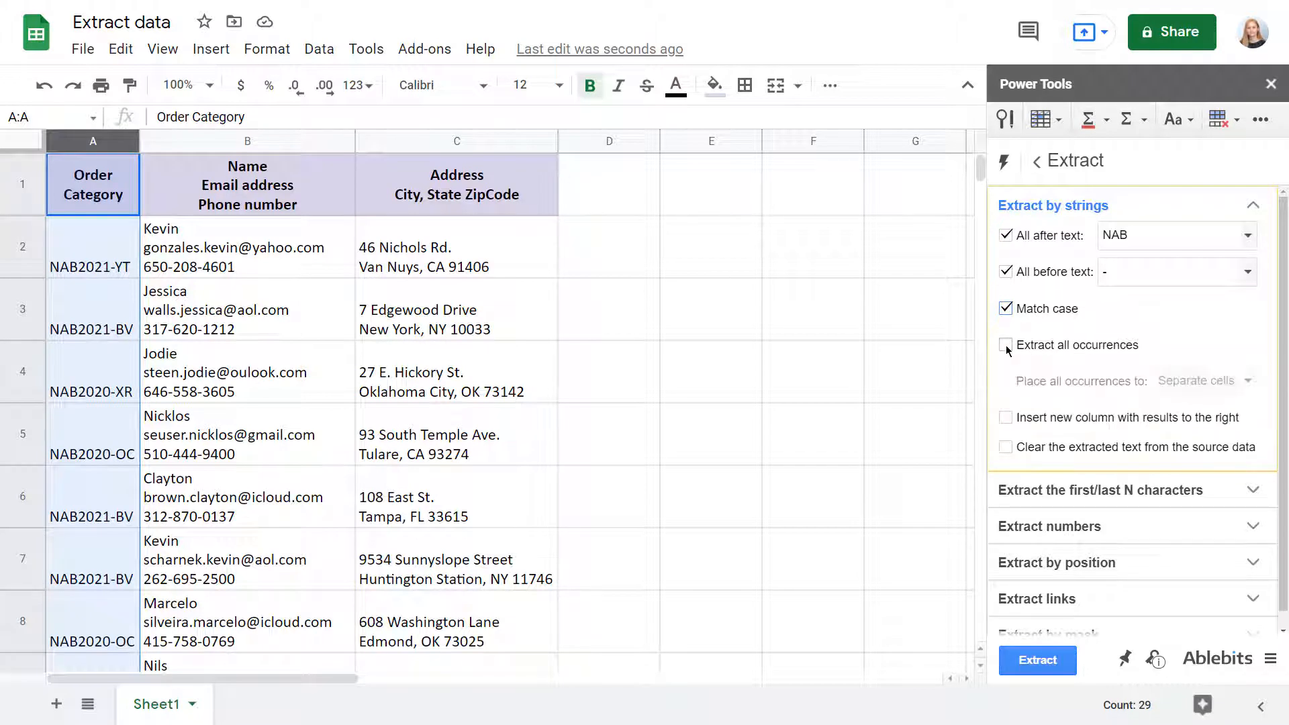
click(1004, 344)
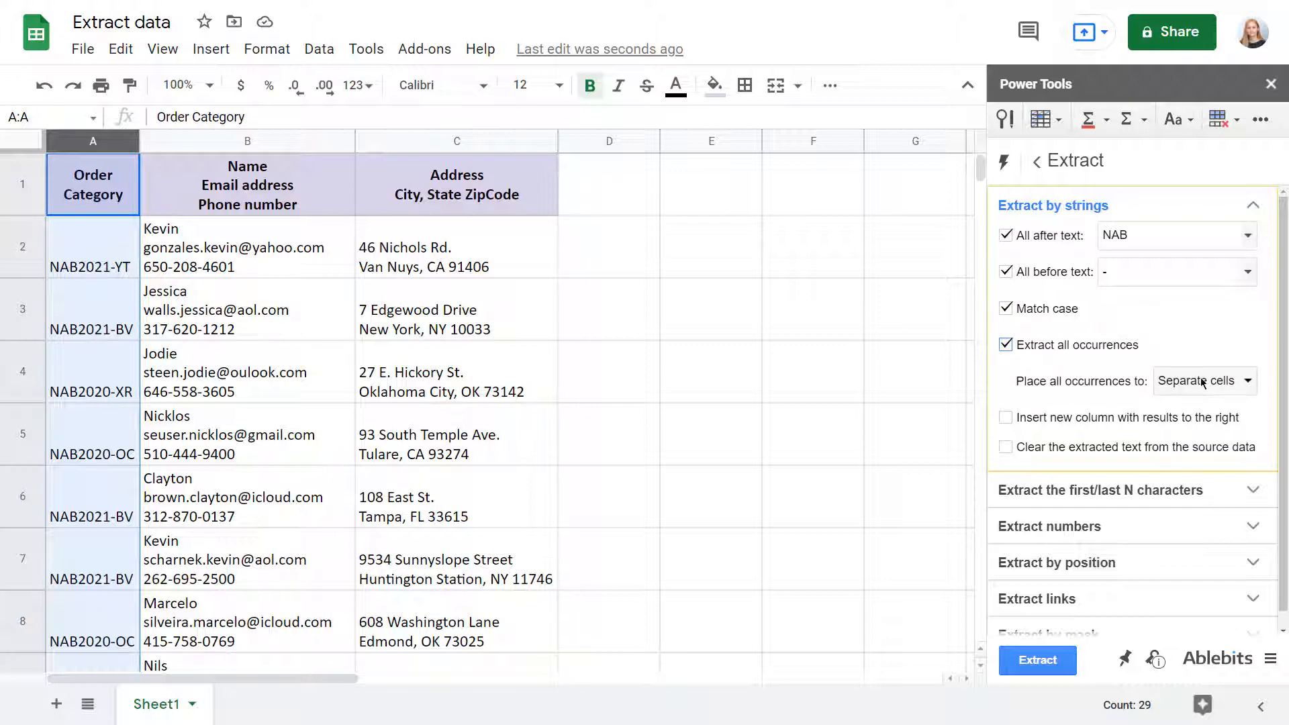
click(1204, 381)
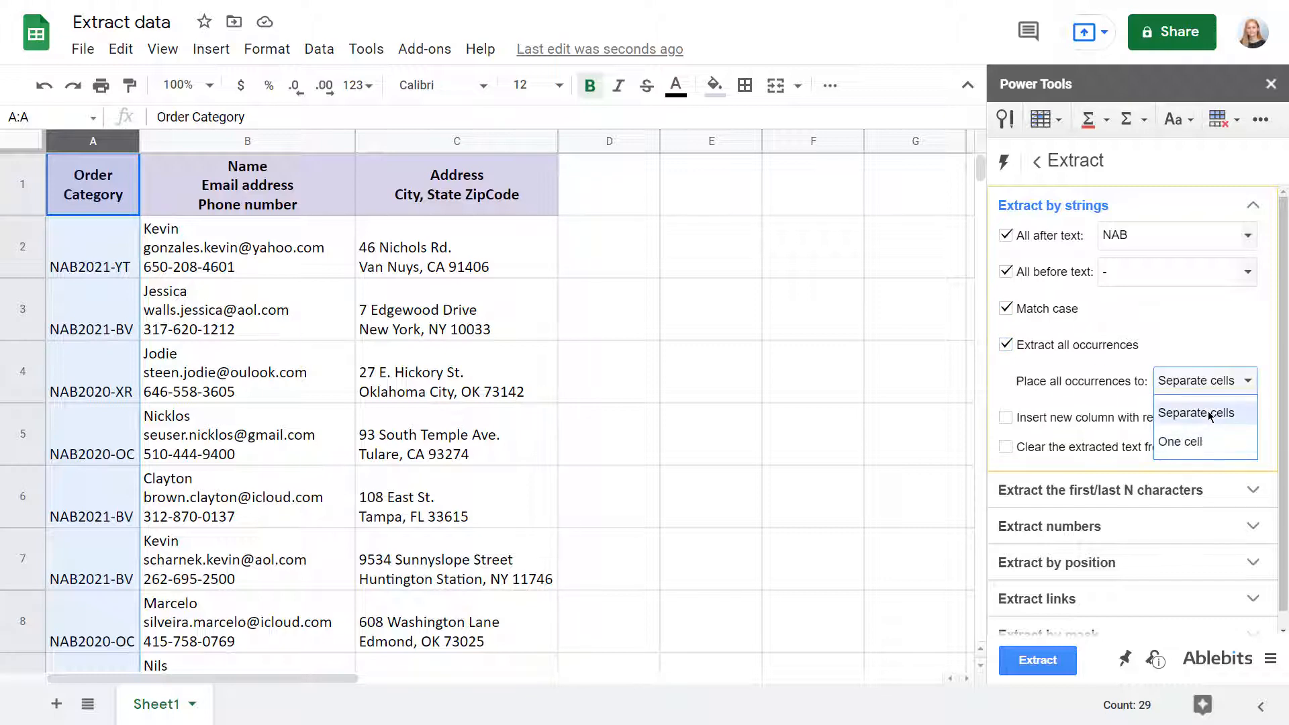
click(1196, 414)
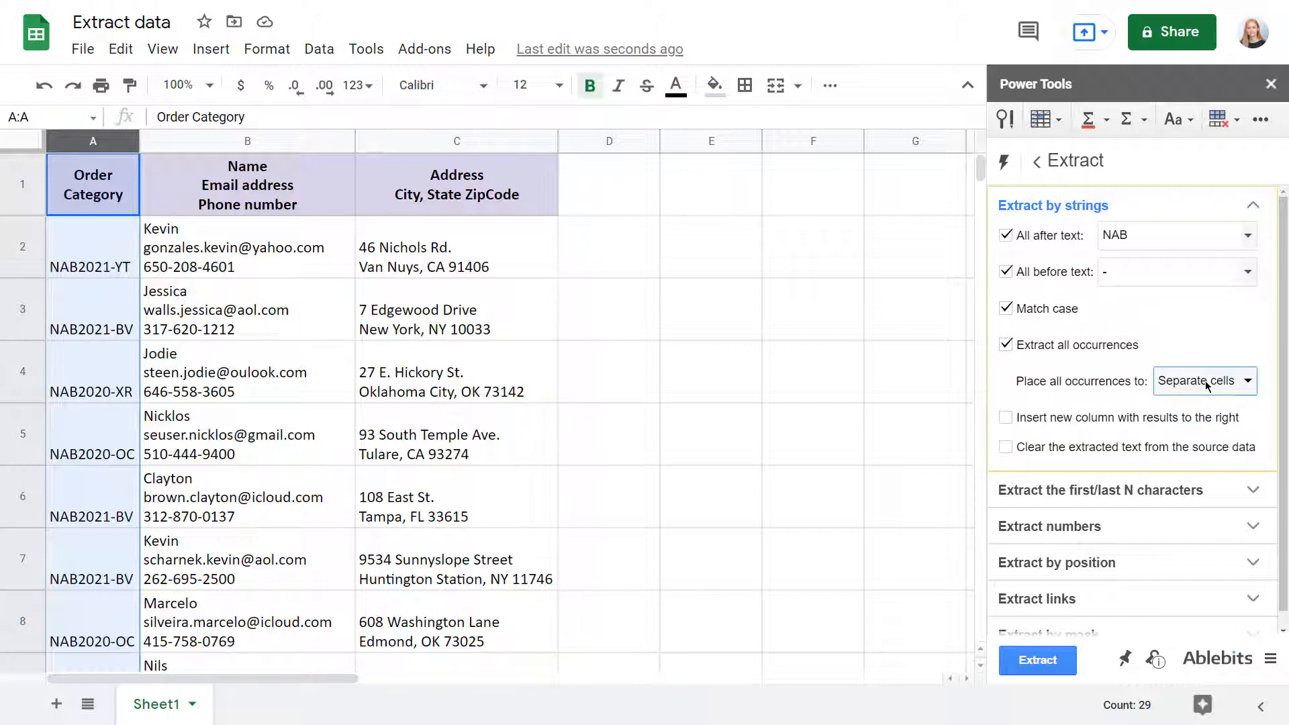
click(1005, 418)
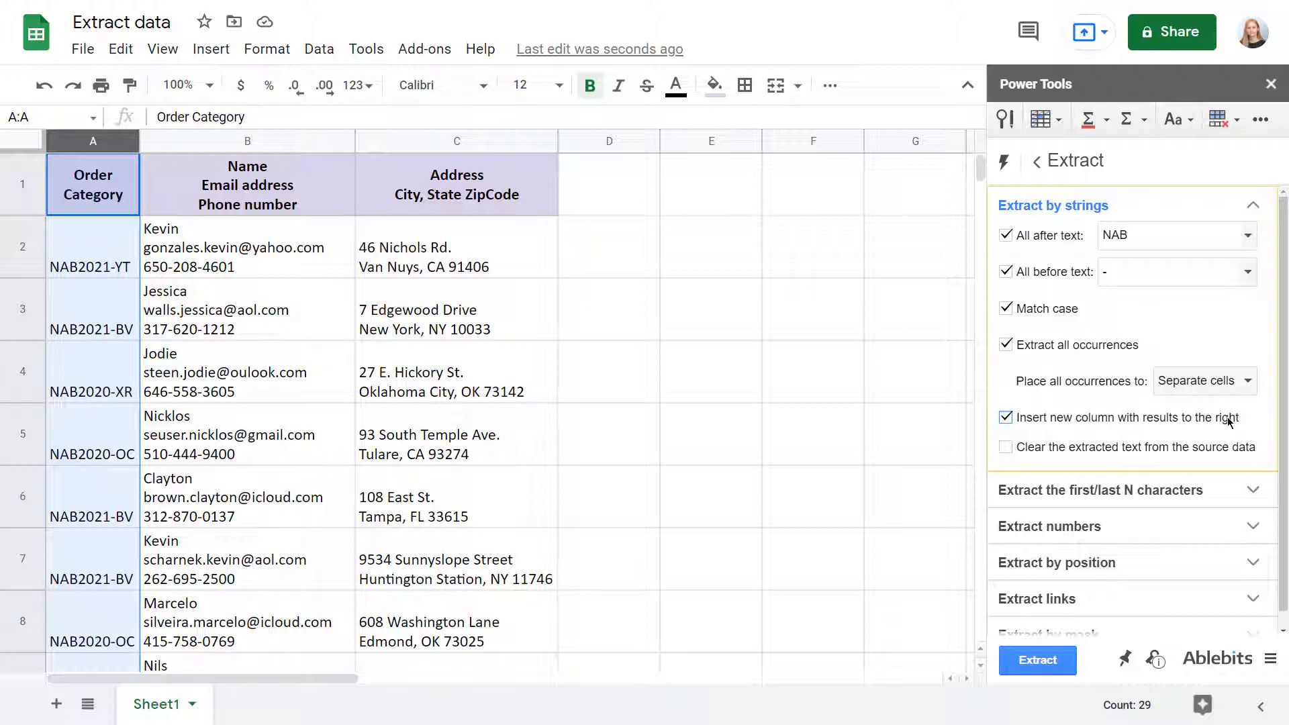
mouse_move(1168, 457)
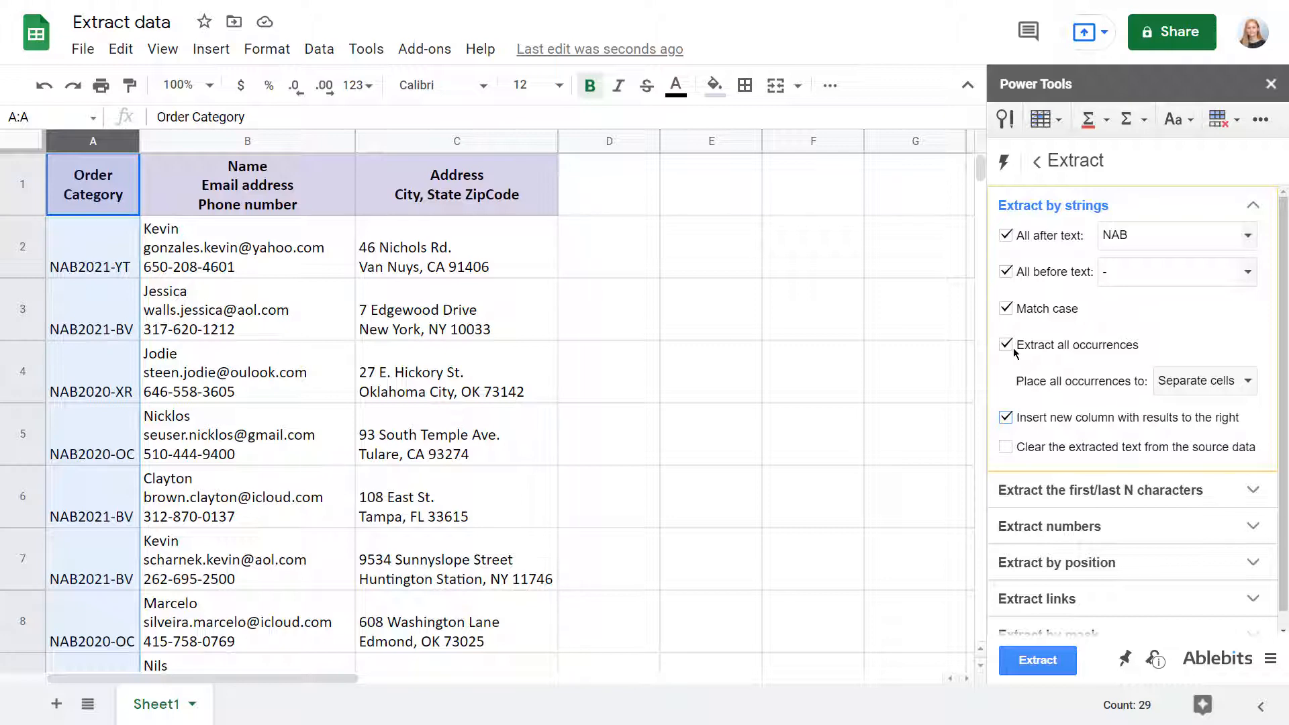
click(1037, 660)
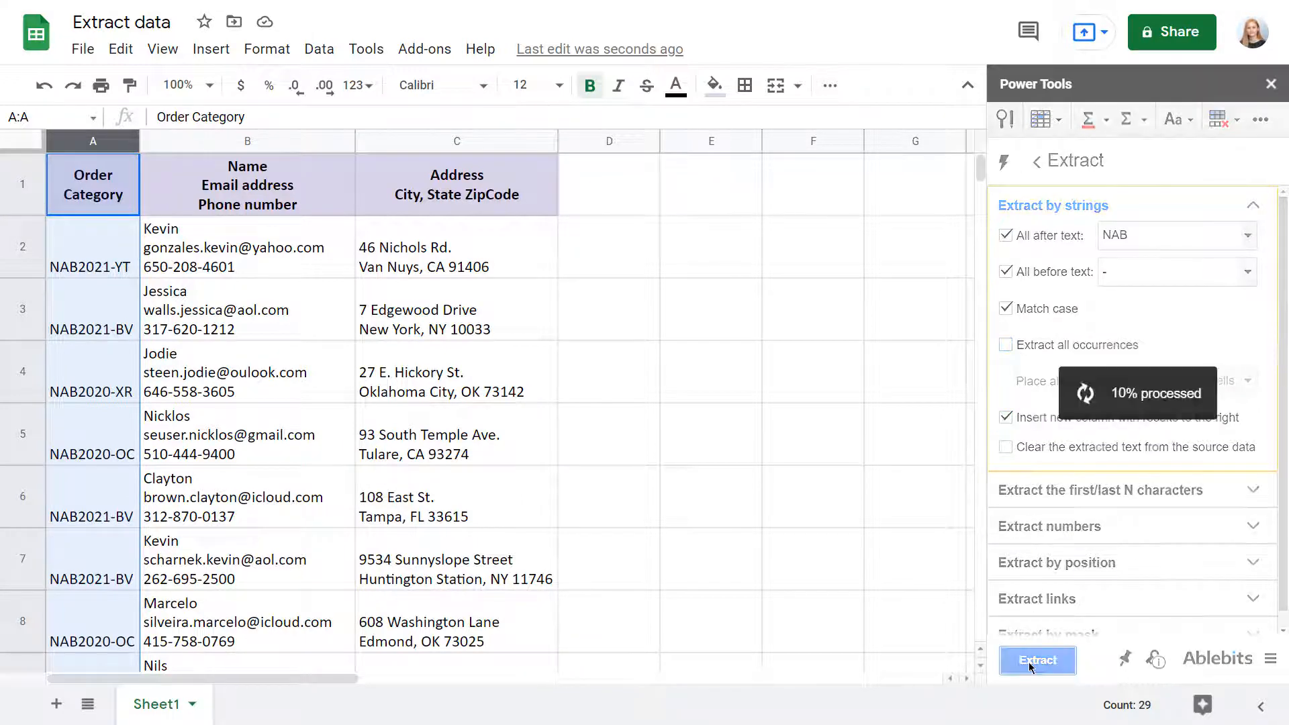
click(1036, 659)
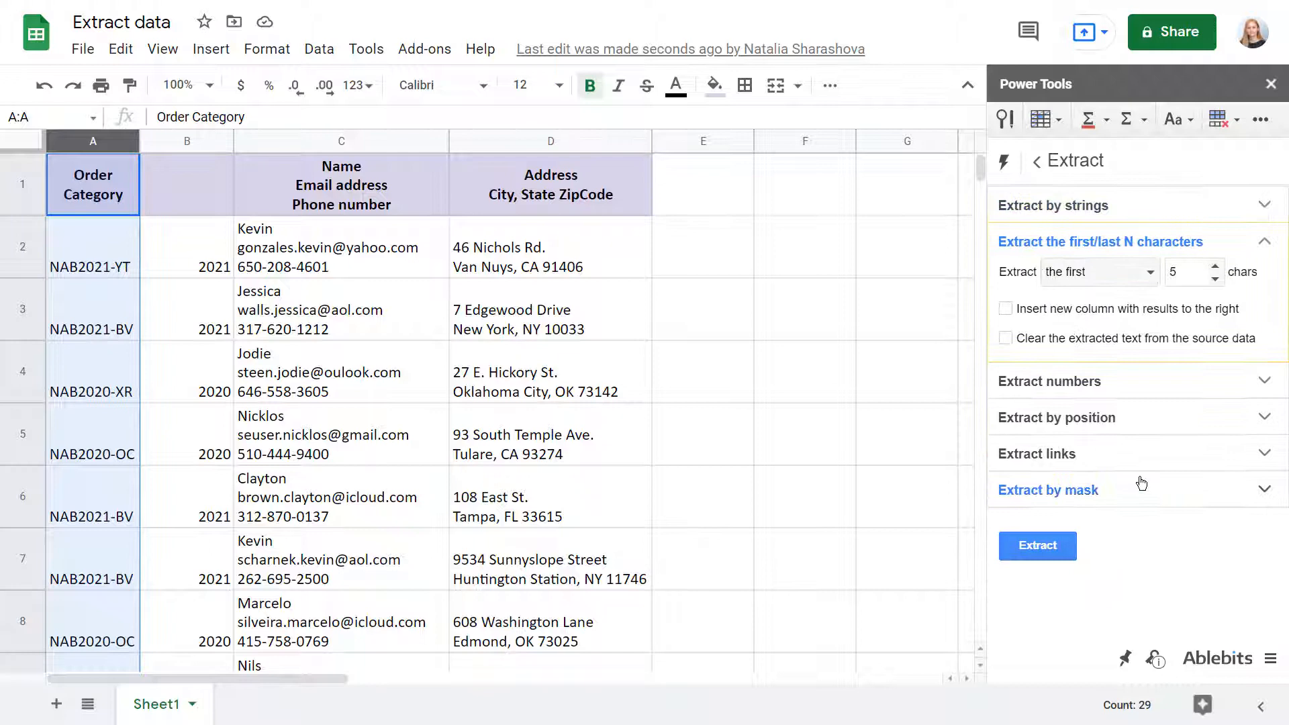
Extract the last 2 characters of each Order Category into a new Code column.
click(1098, 271)
text(2)
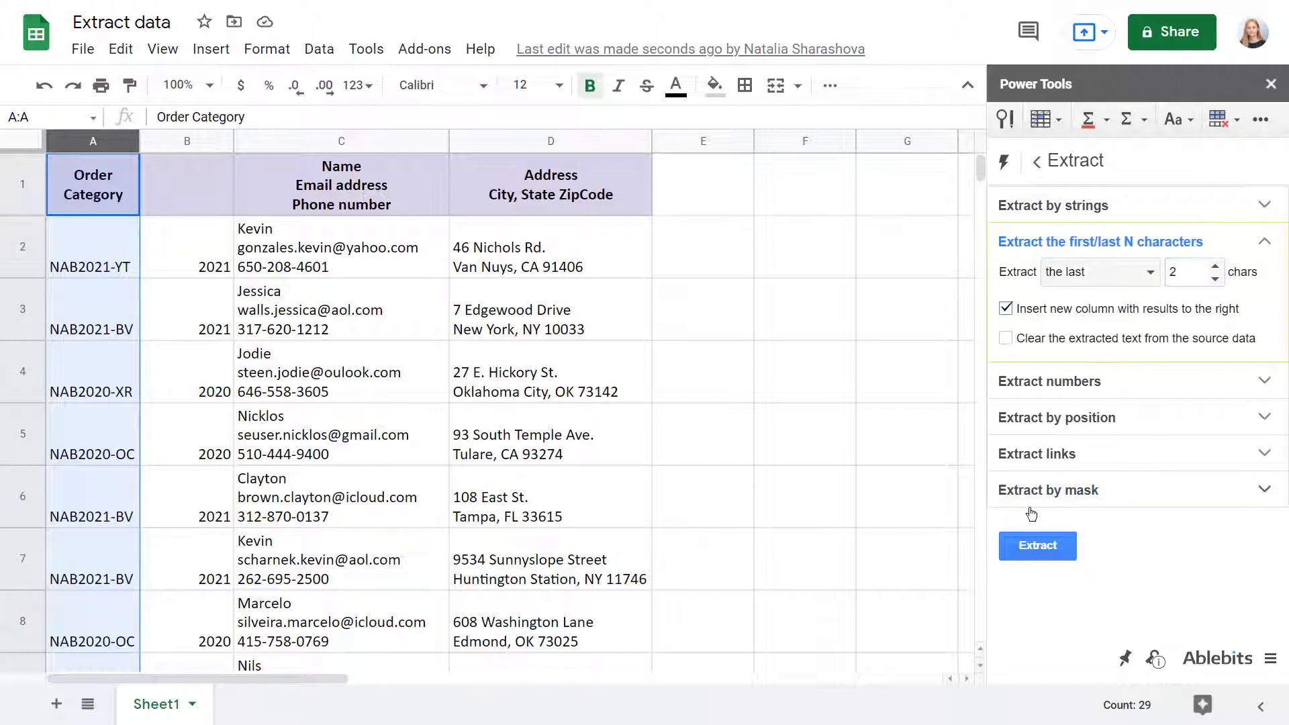
click(1037, 545)
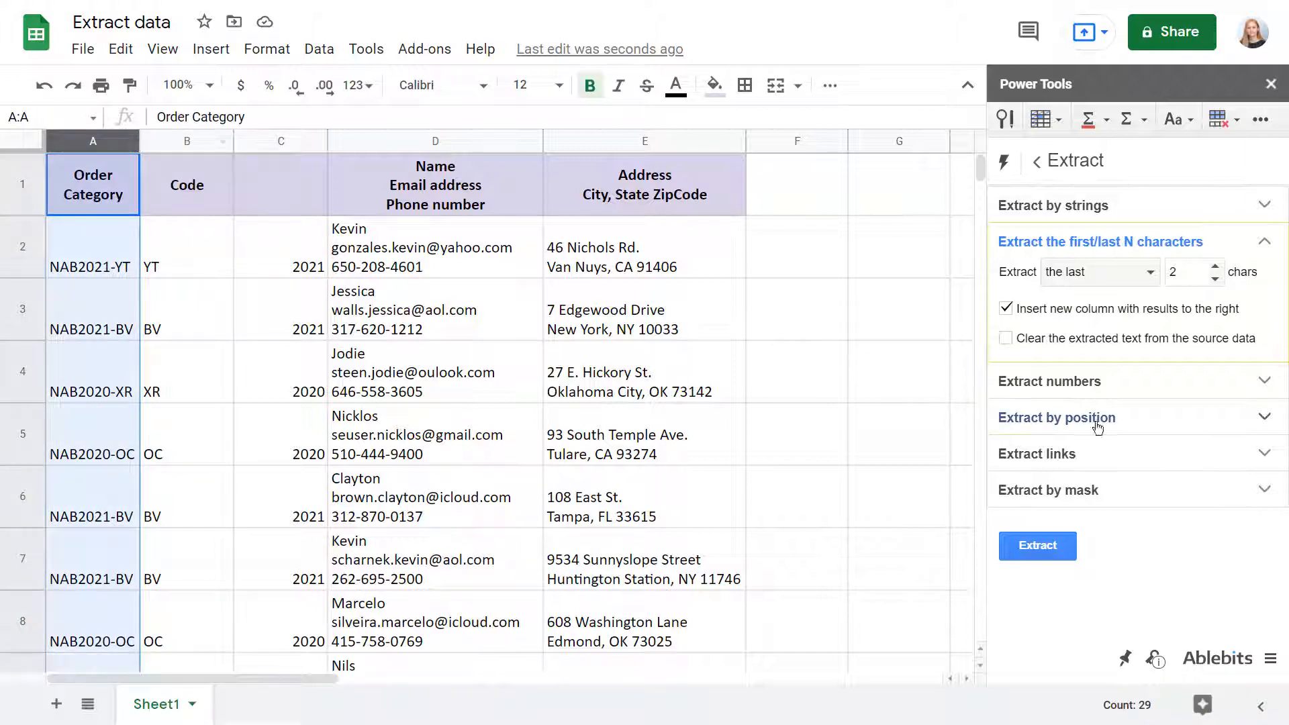
Extract 2 characters starting at position 9 of each Order Category into a new column.
click(1056, 417)
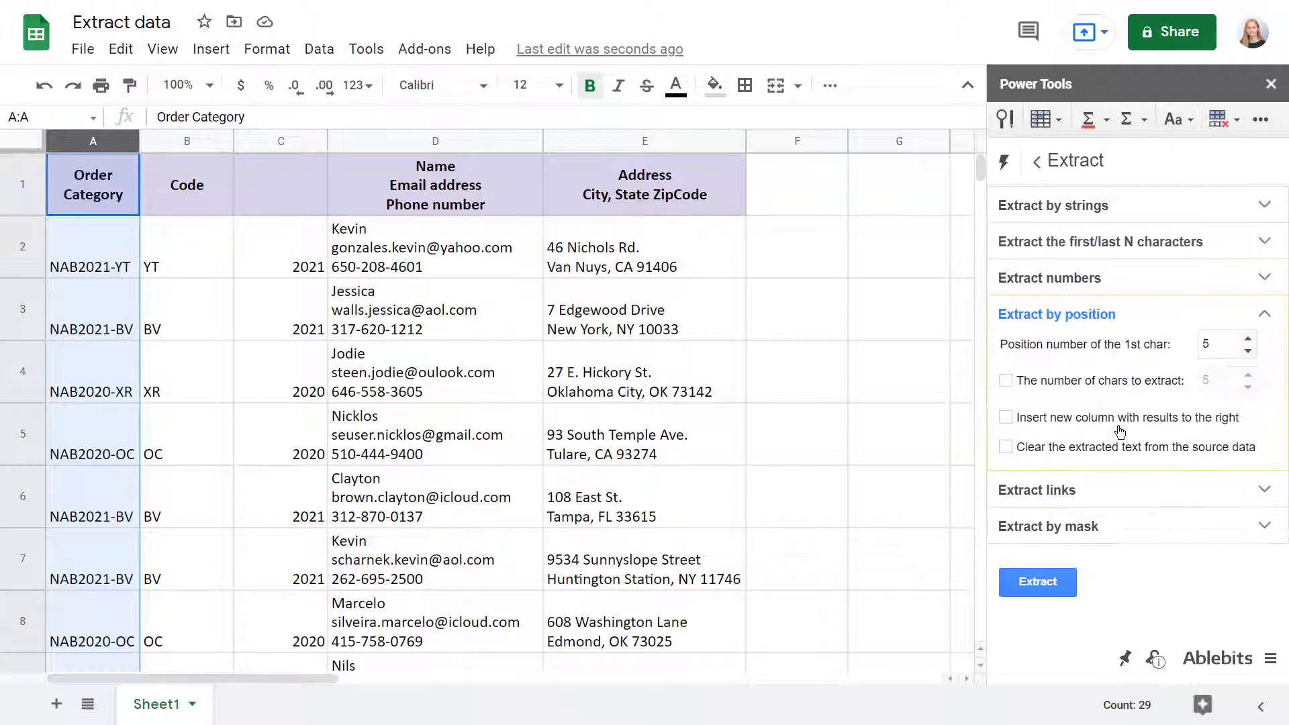
click(1221, 344)
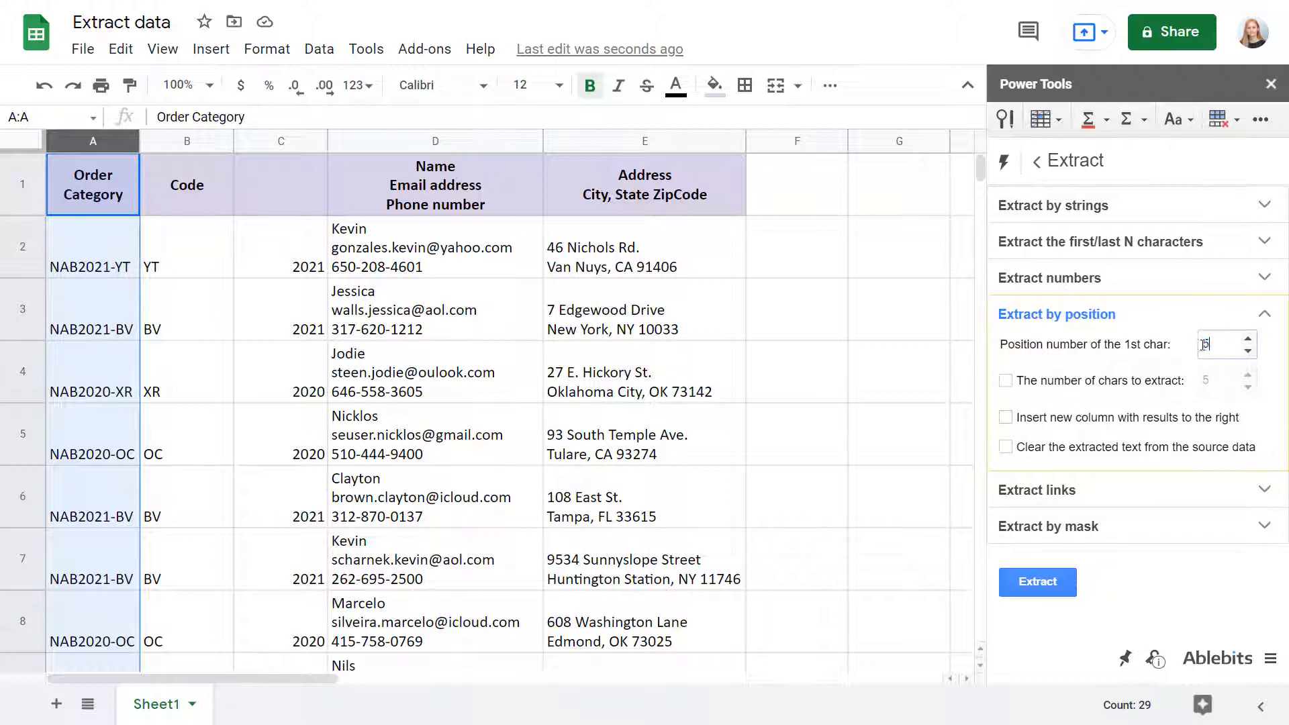
text(9)
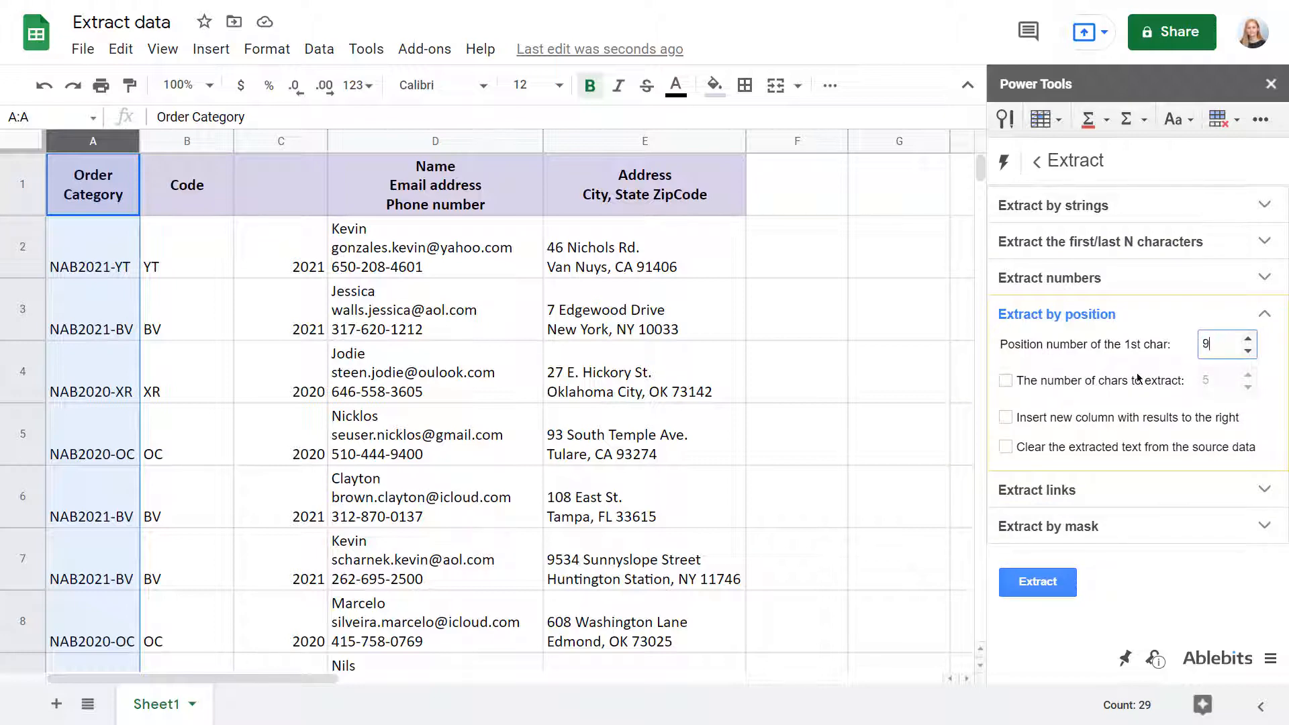
click(1005, 380)
text(2)
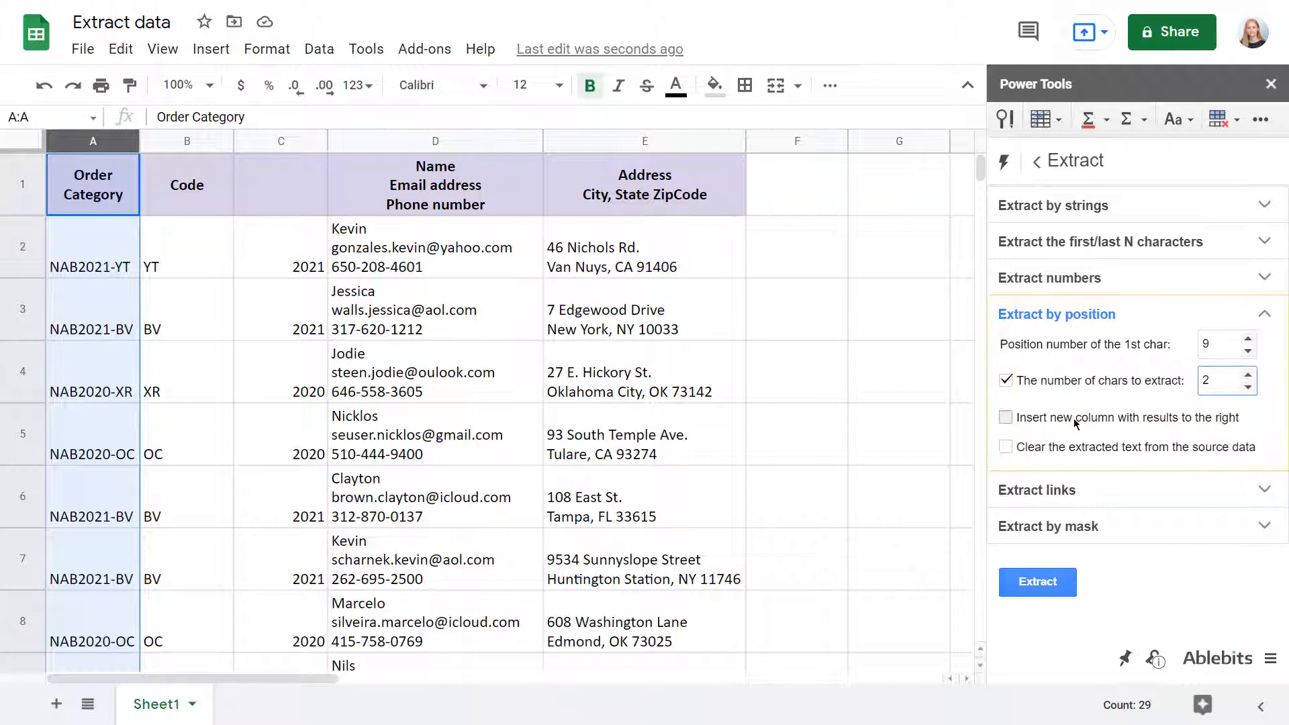
click(1036, 582)
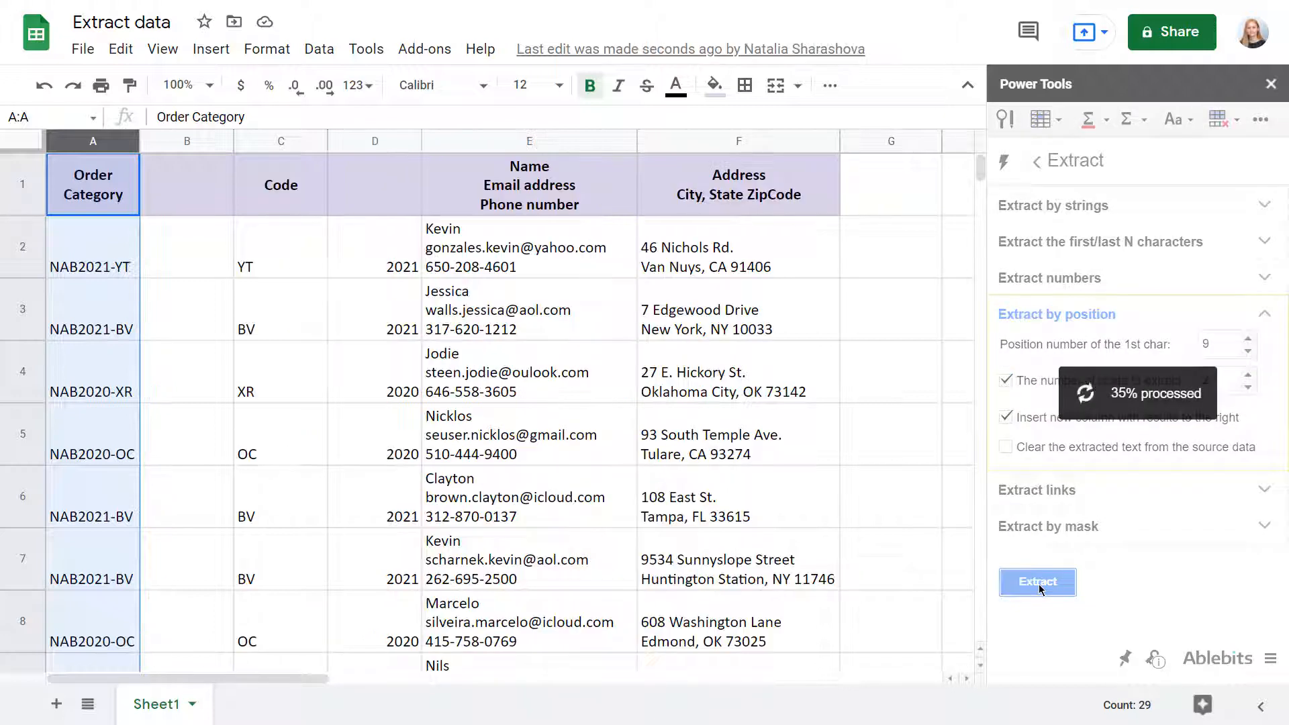
click(1036, 581)
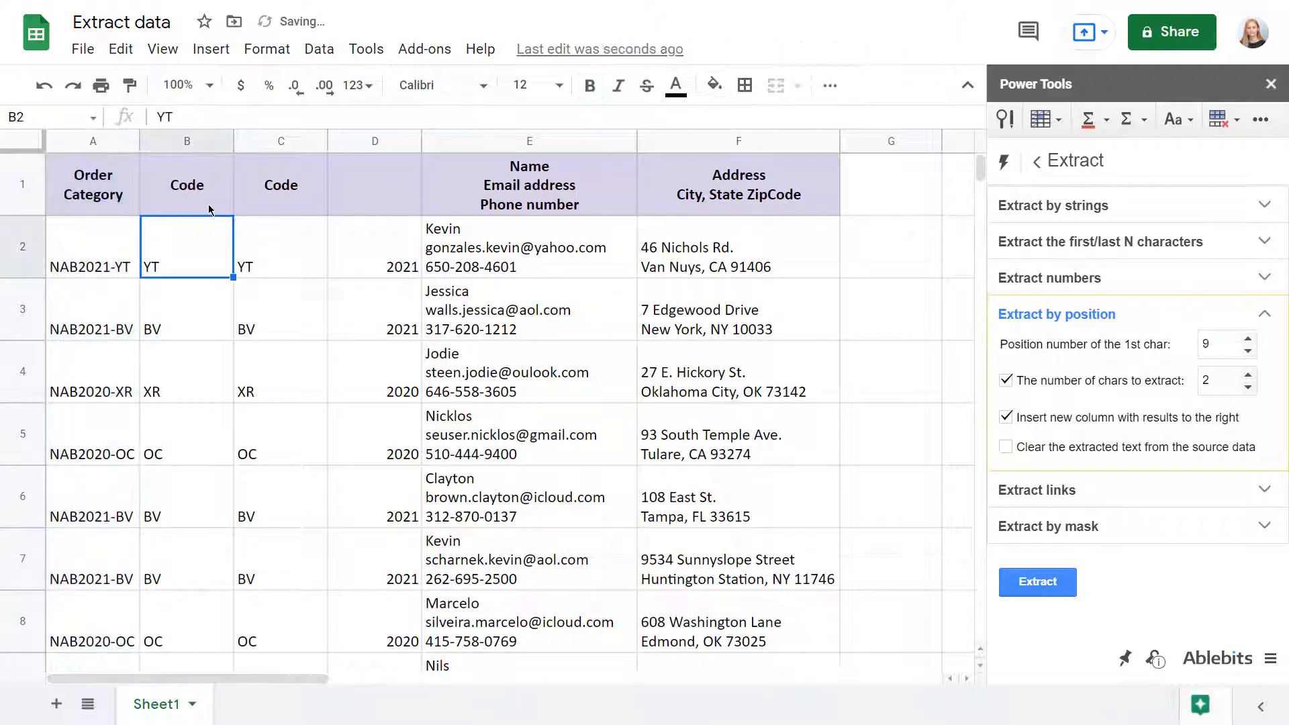
click(1050, 278)
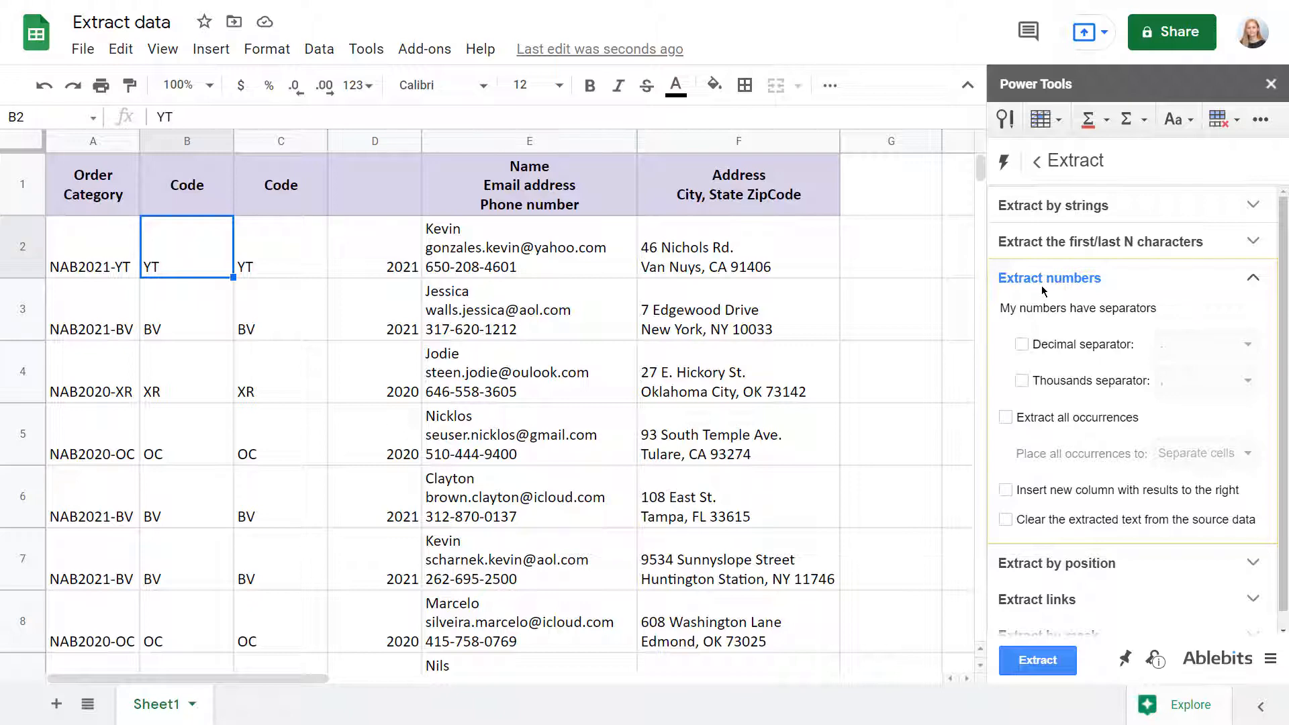
Try the thousands-separator number option and switch it back off.
click(1022, 381)
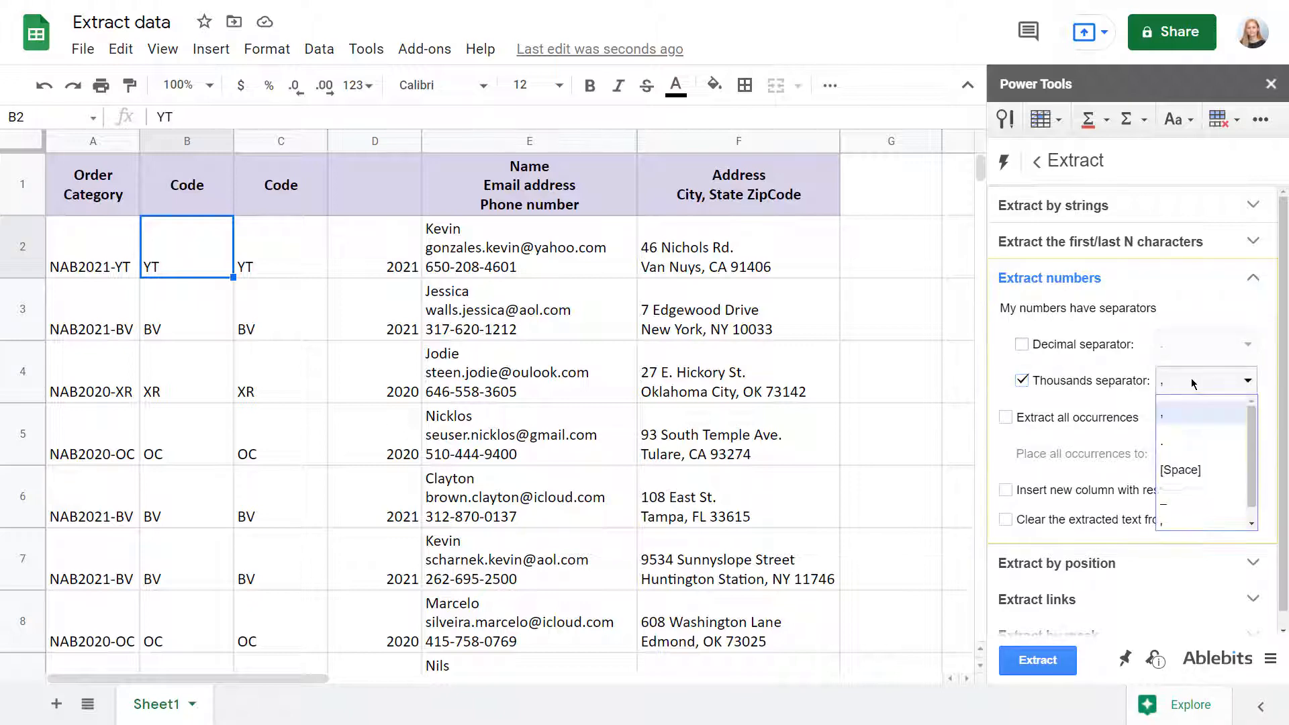
click(1162, 414)
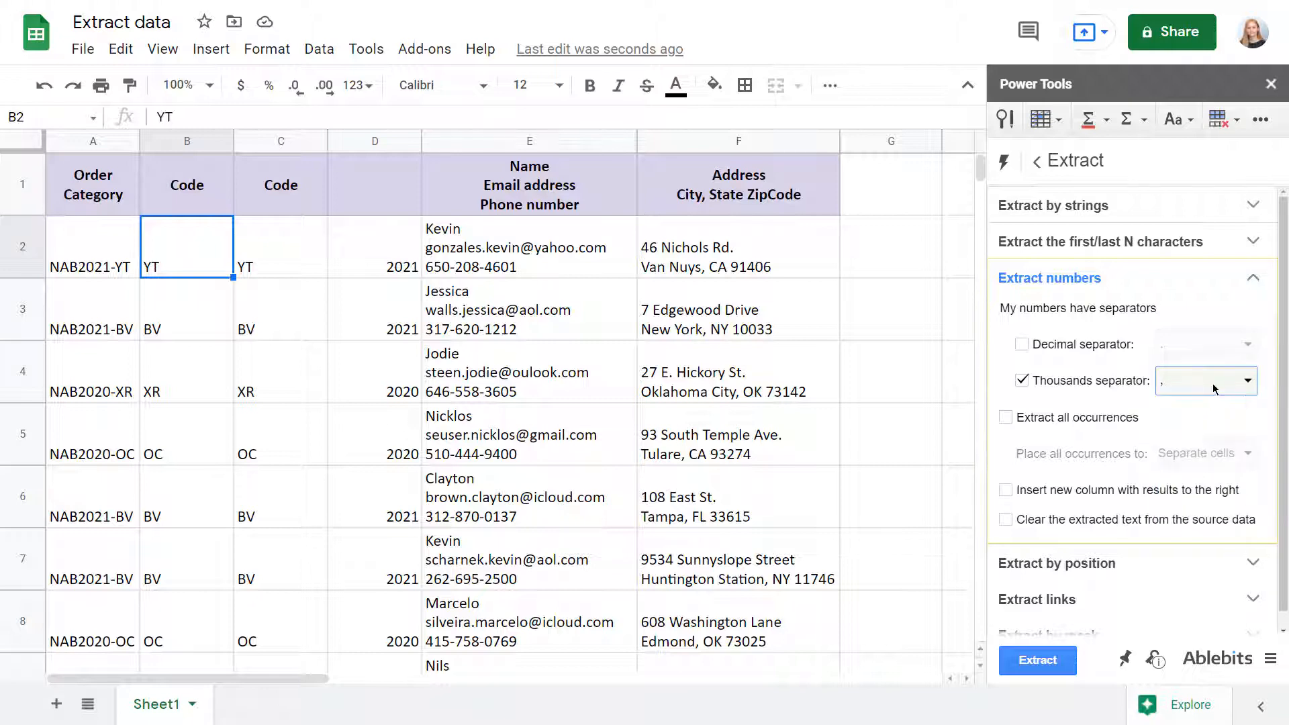
click(1022, 380)
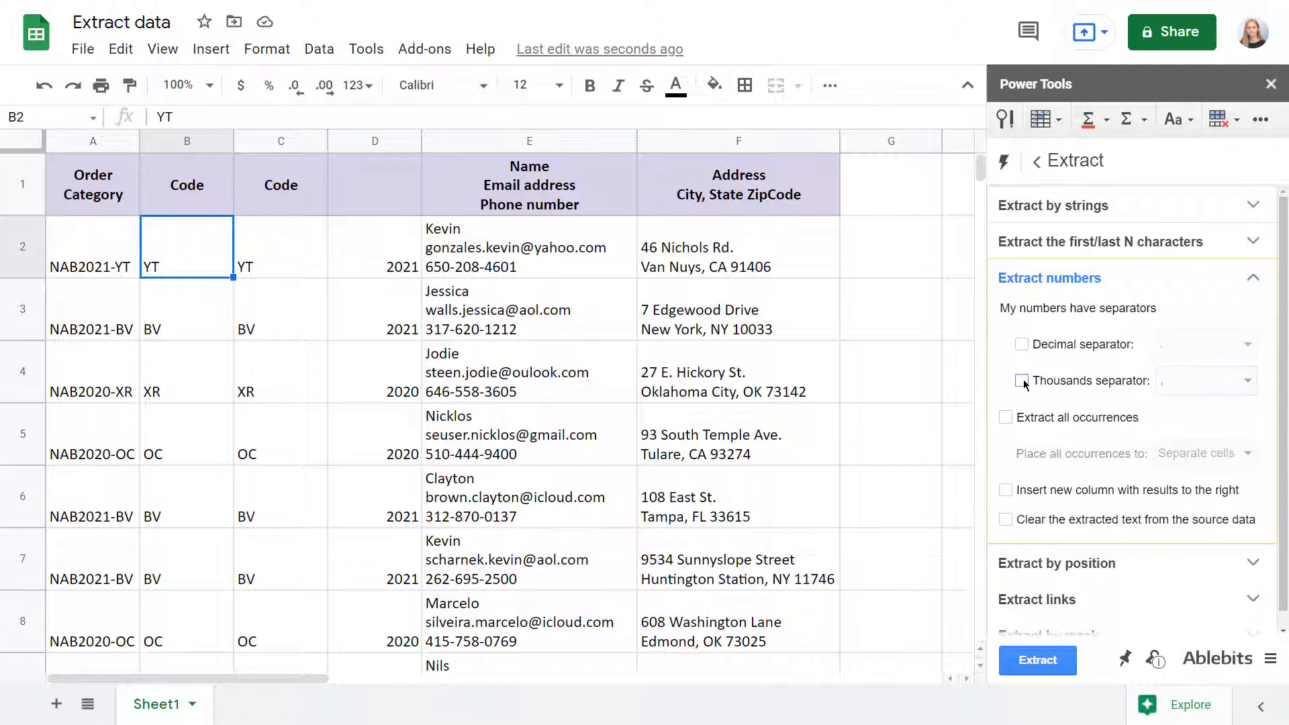
Extract all numbers from column E into one cell per row in a new column.
click(529, 141)
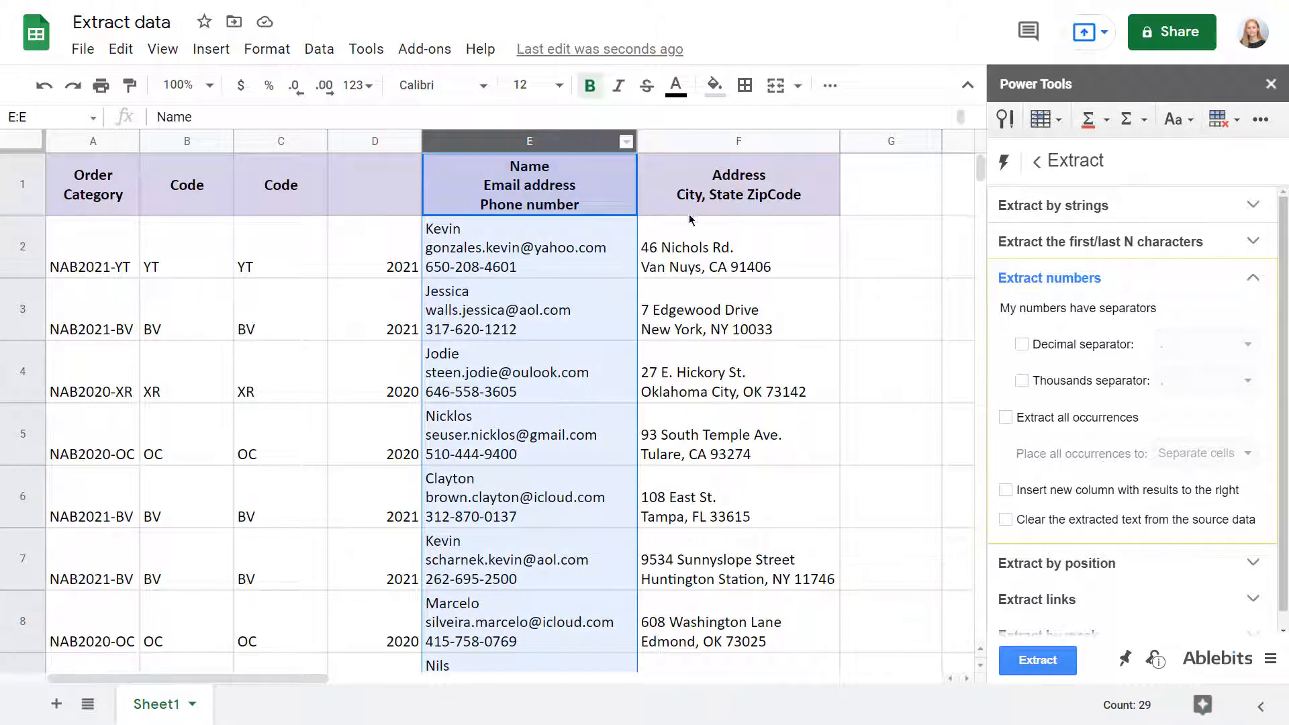
click(1006, 416)
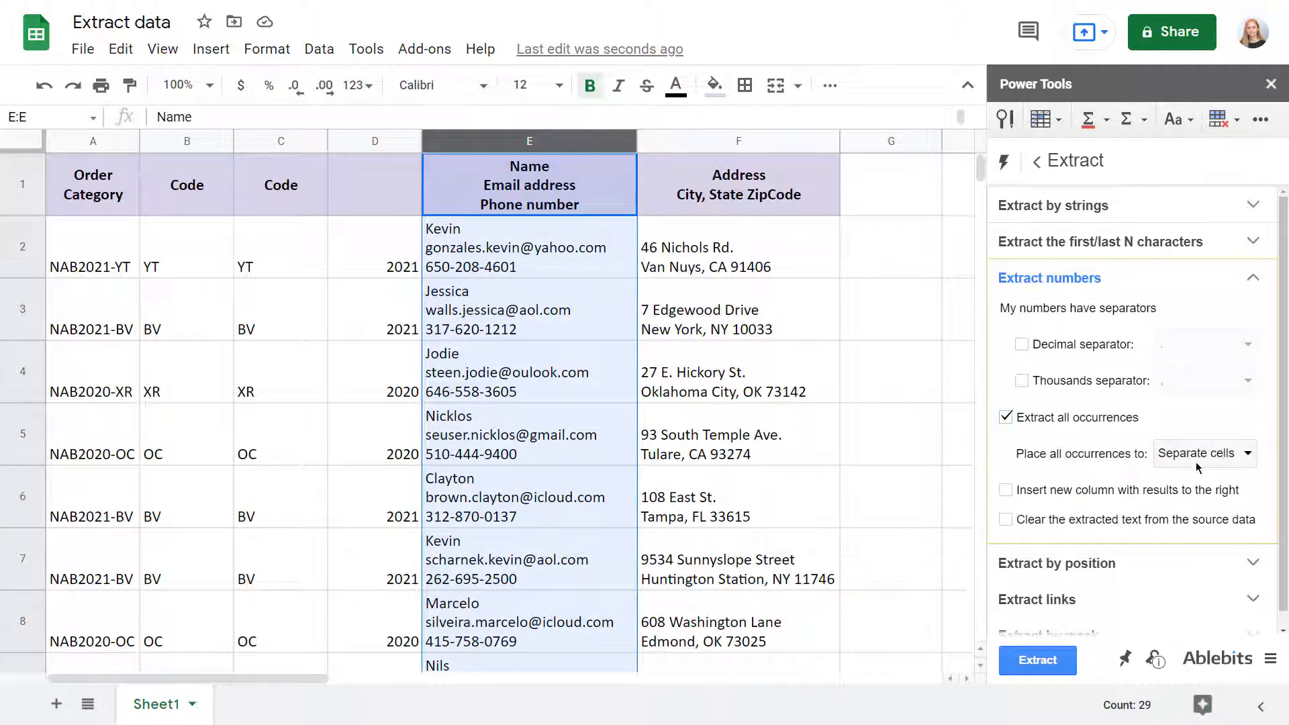
click(1036, 660)
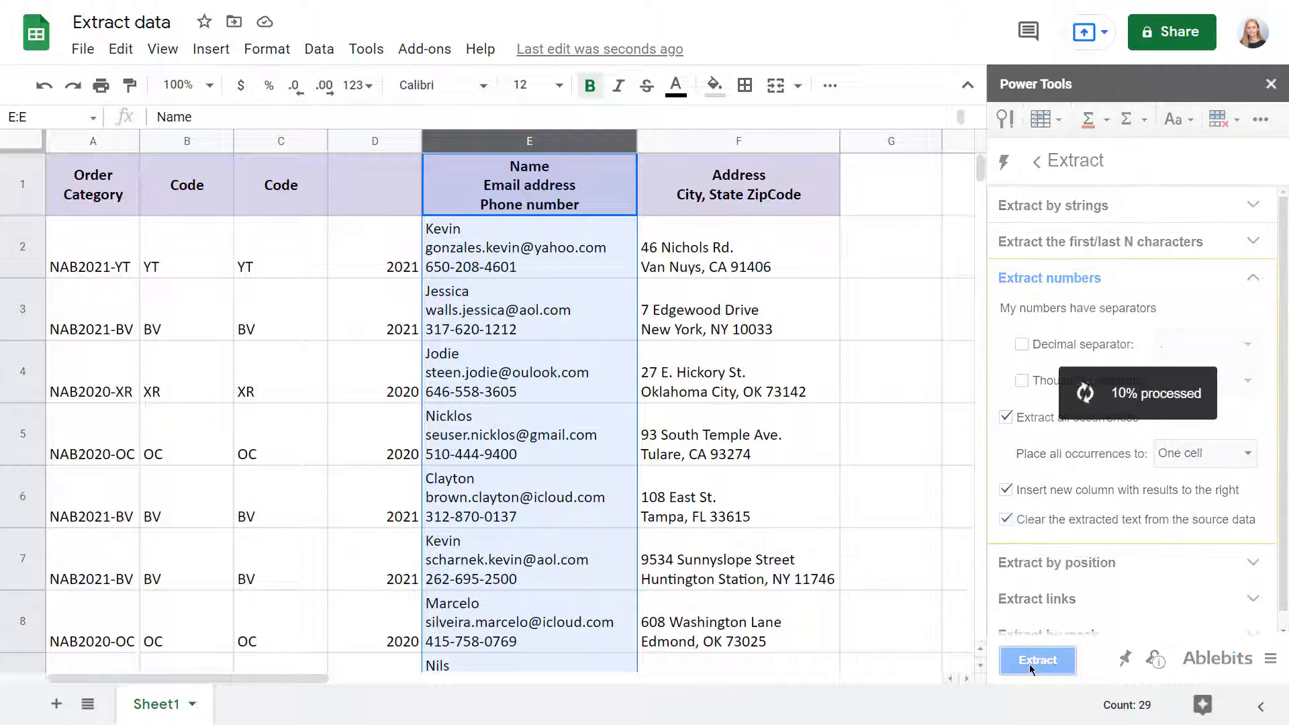
click(1037, 659)
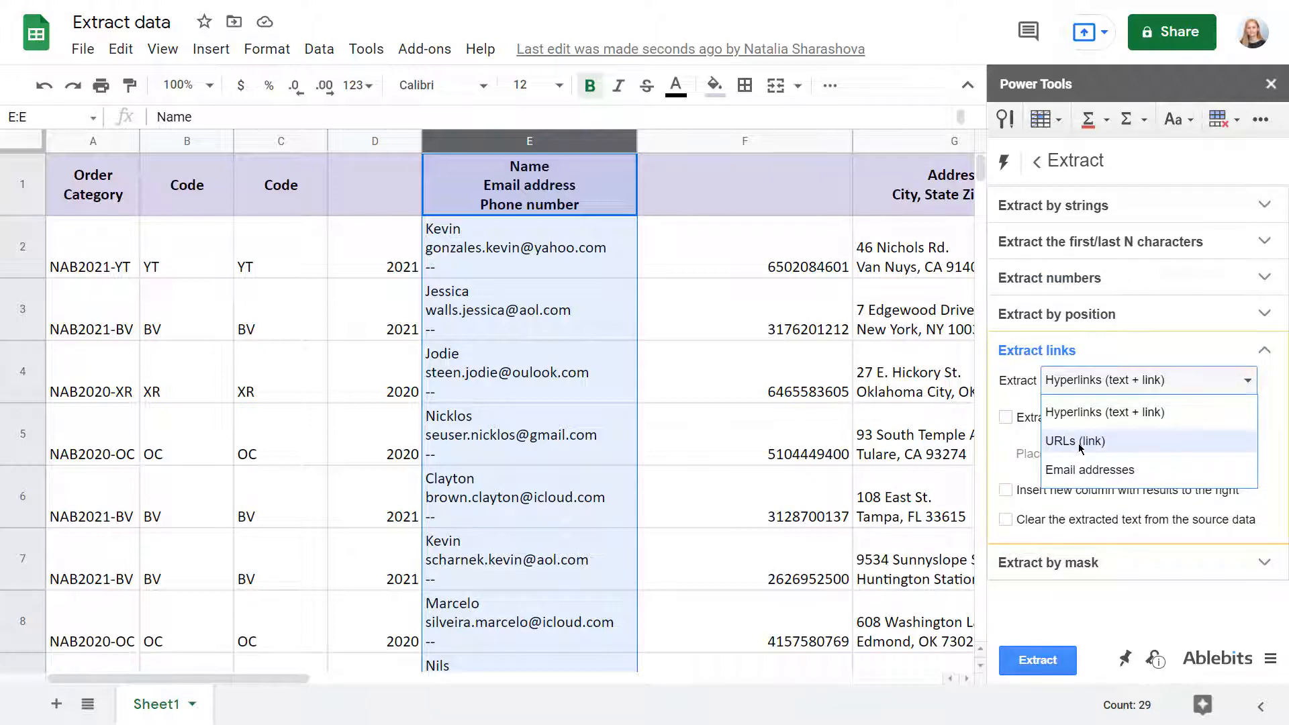
Extract email addresses from the contact column into a new column, clearing them from the source.
click(1090, 470)
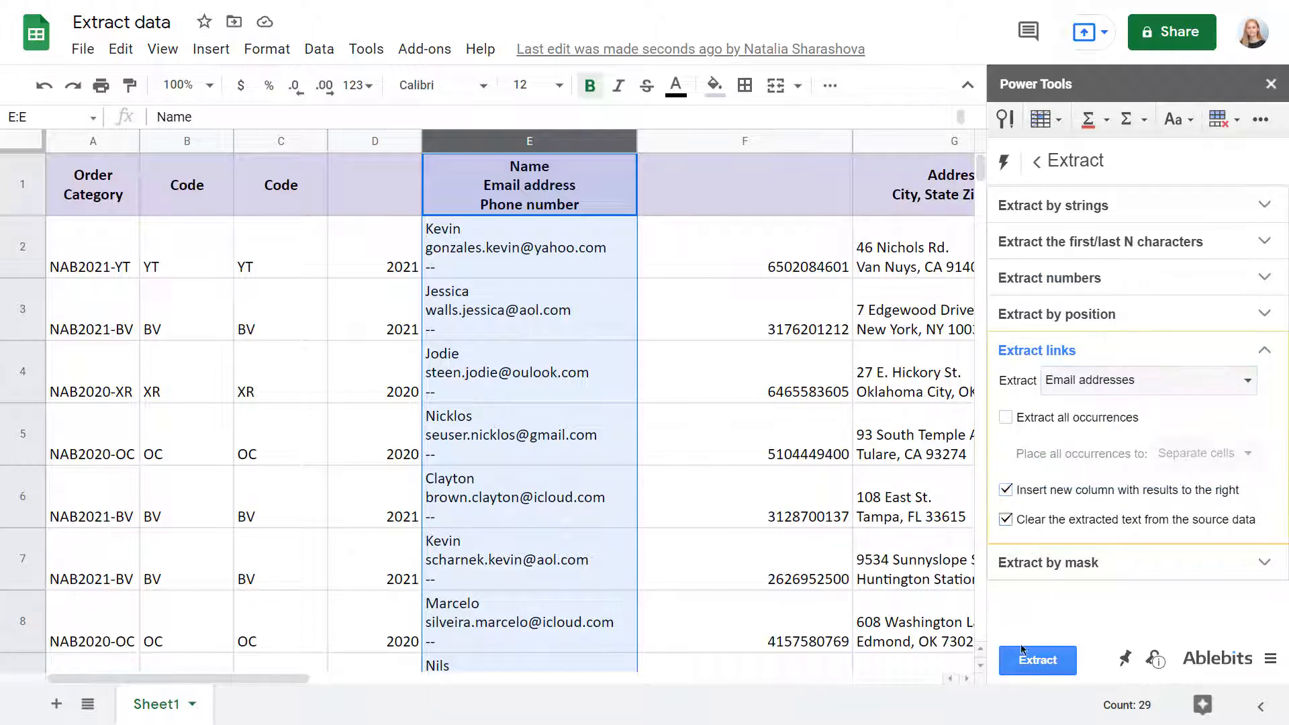
click(1036, 659)
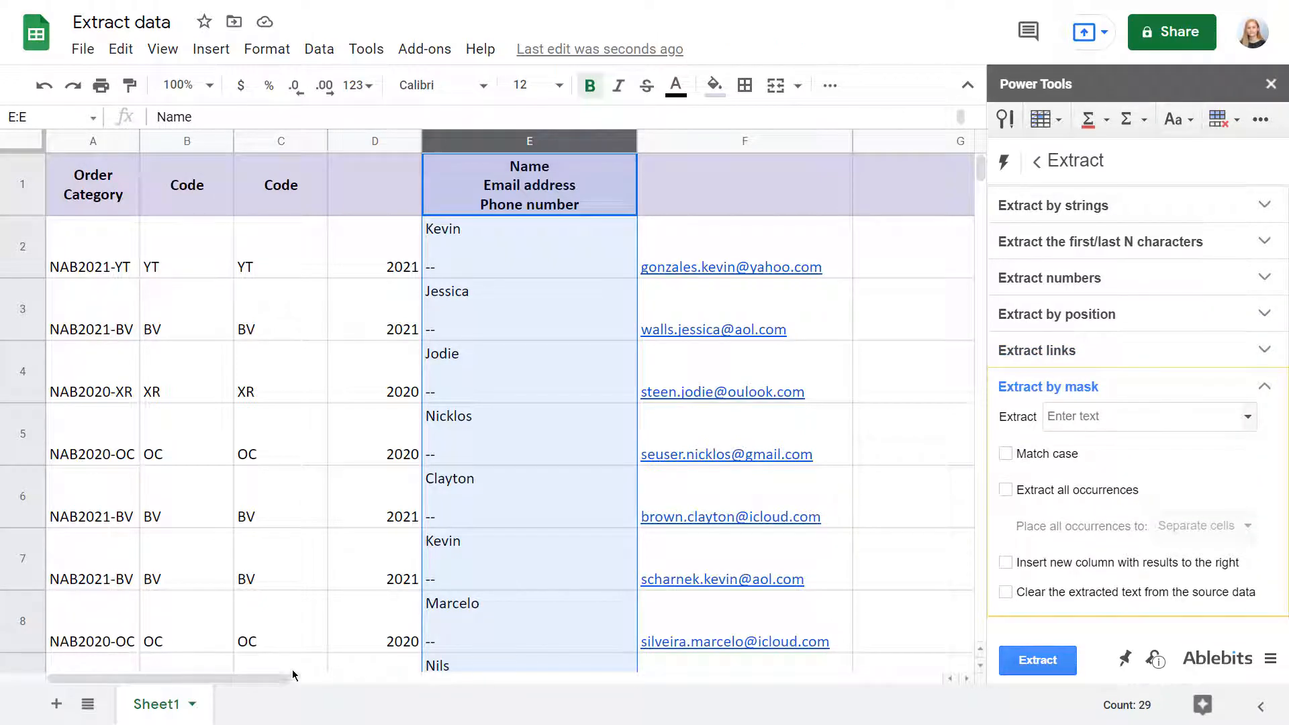
Split column H by mask '[Line break]*', moving city, state and ZIP to a new column.
scroll(right, 3)
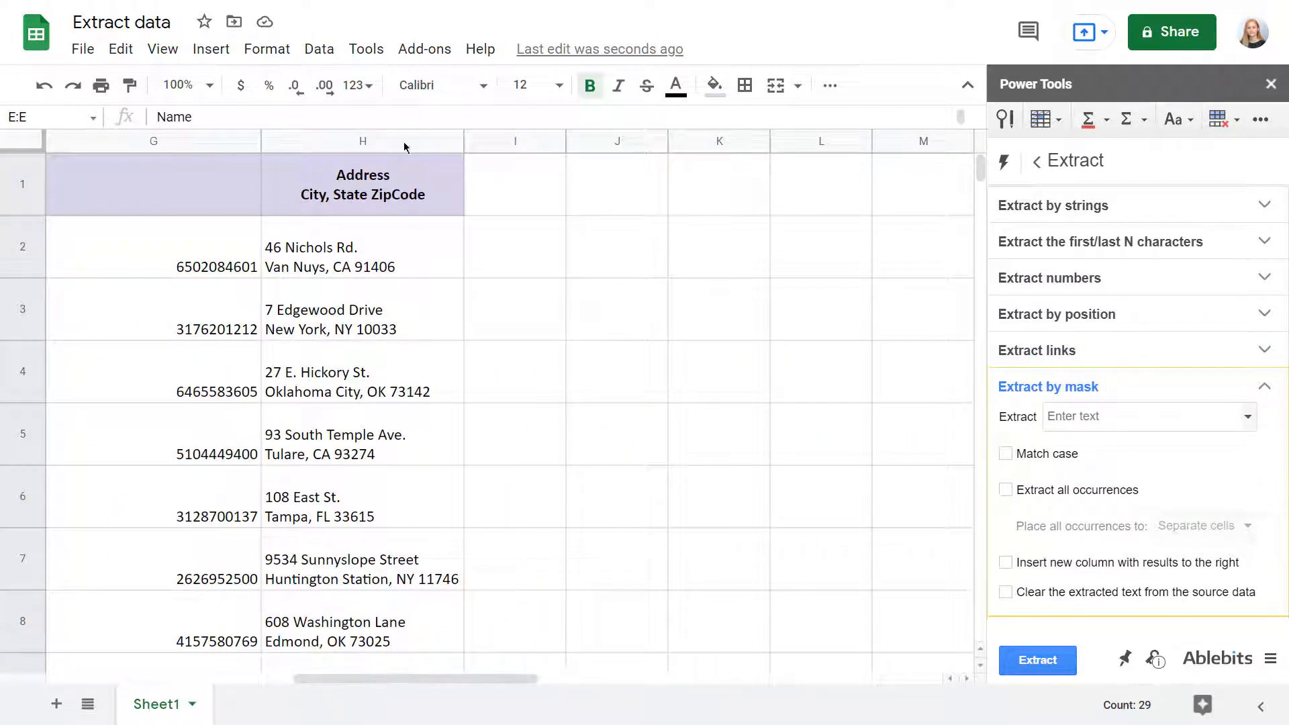
click(363, 141)
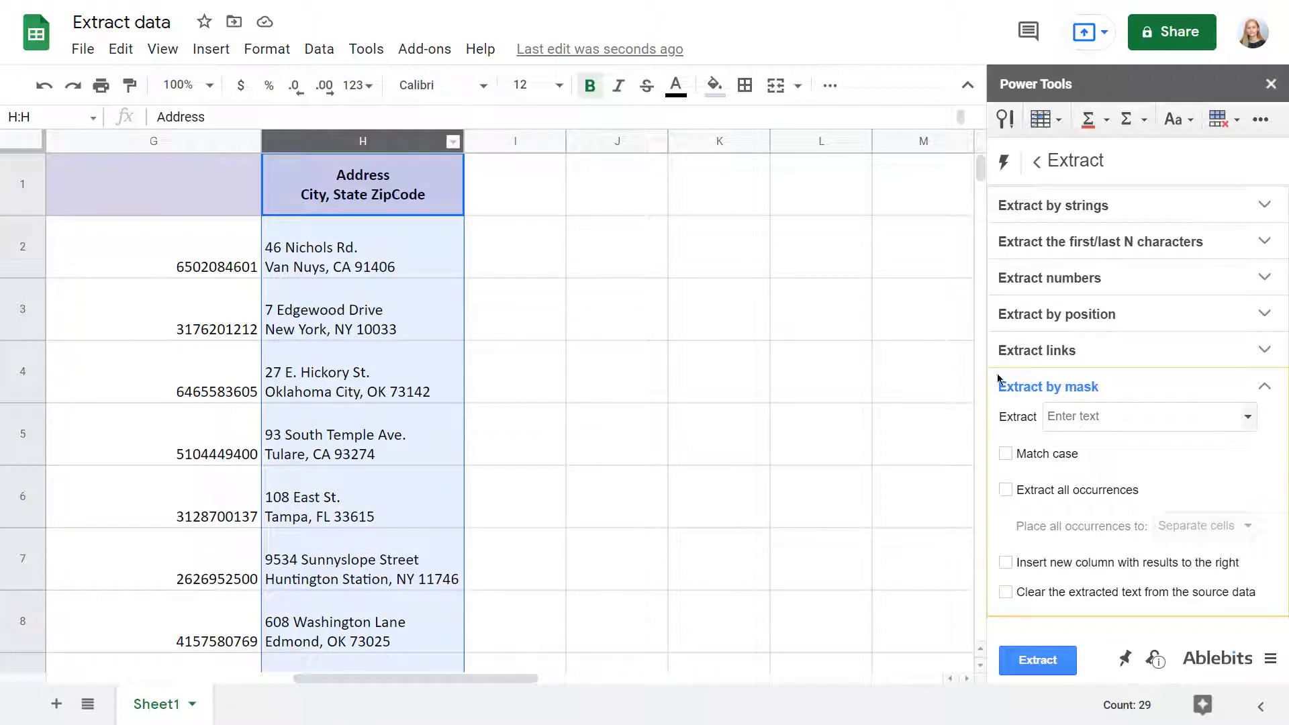
text([Line break]*)
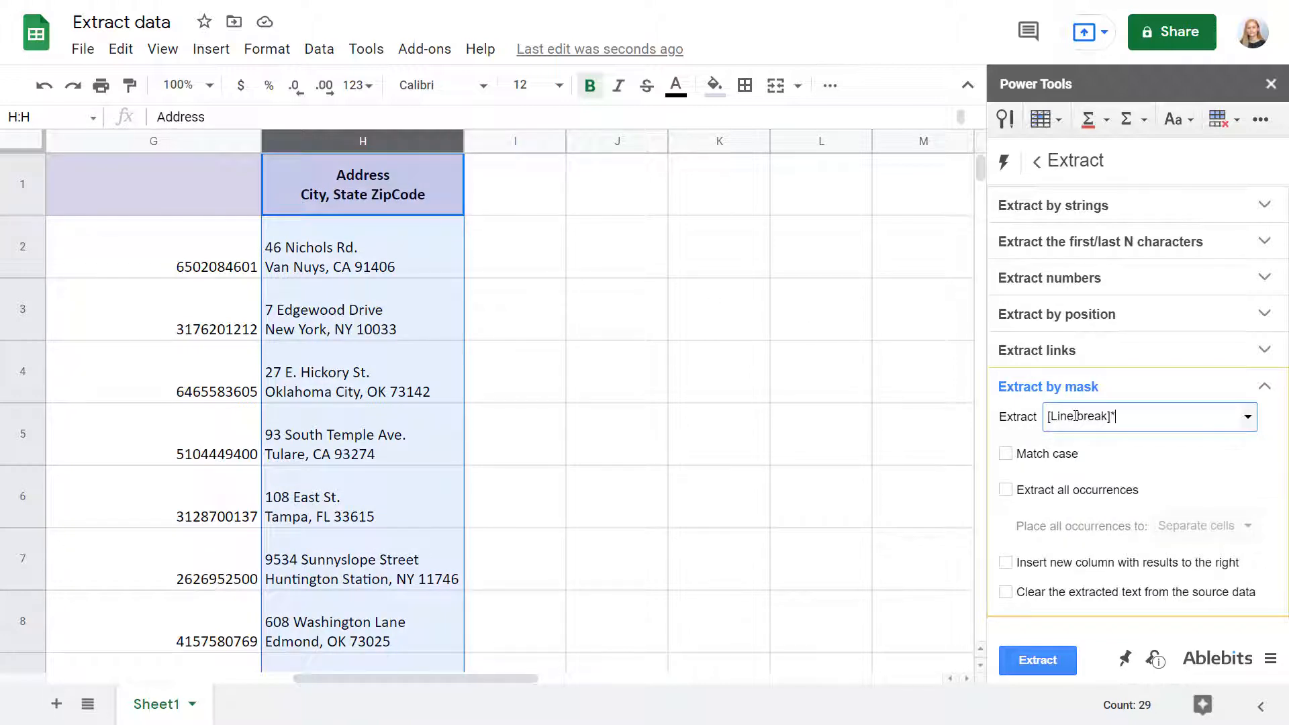
click(1006, 562)
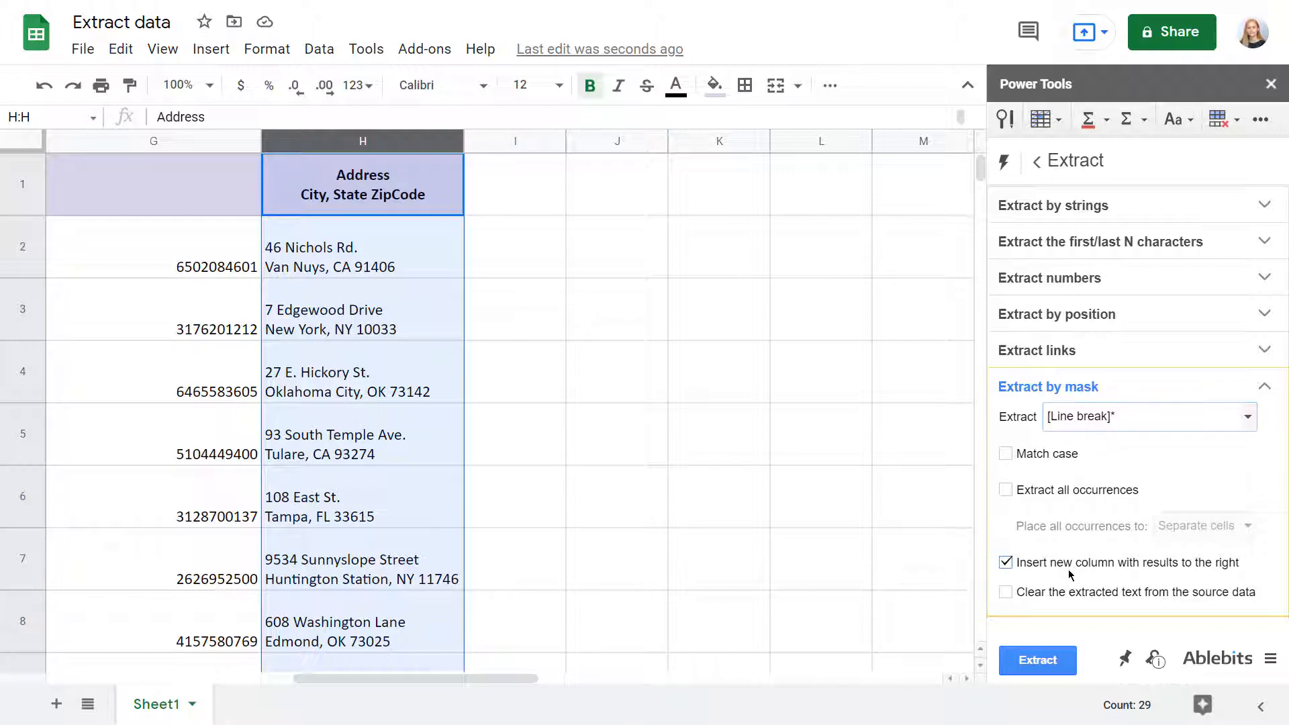
click(1036, 659)
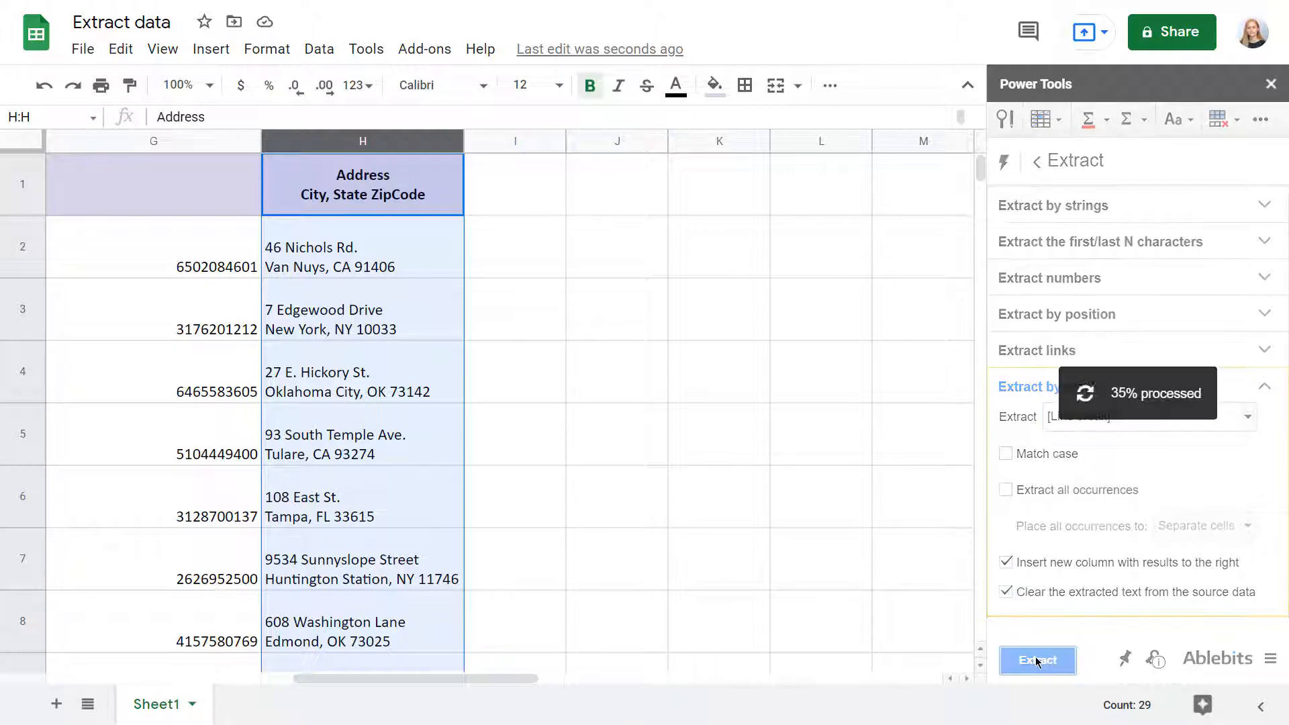
click(1037, 659)
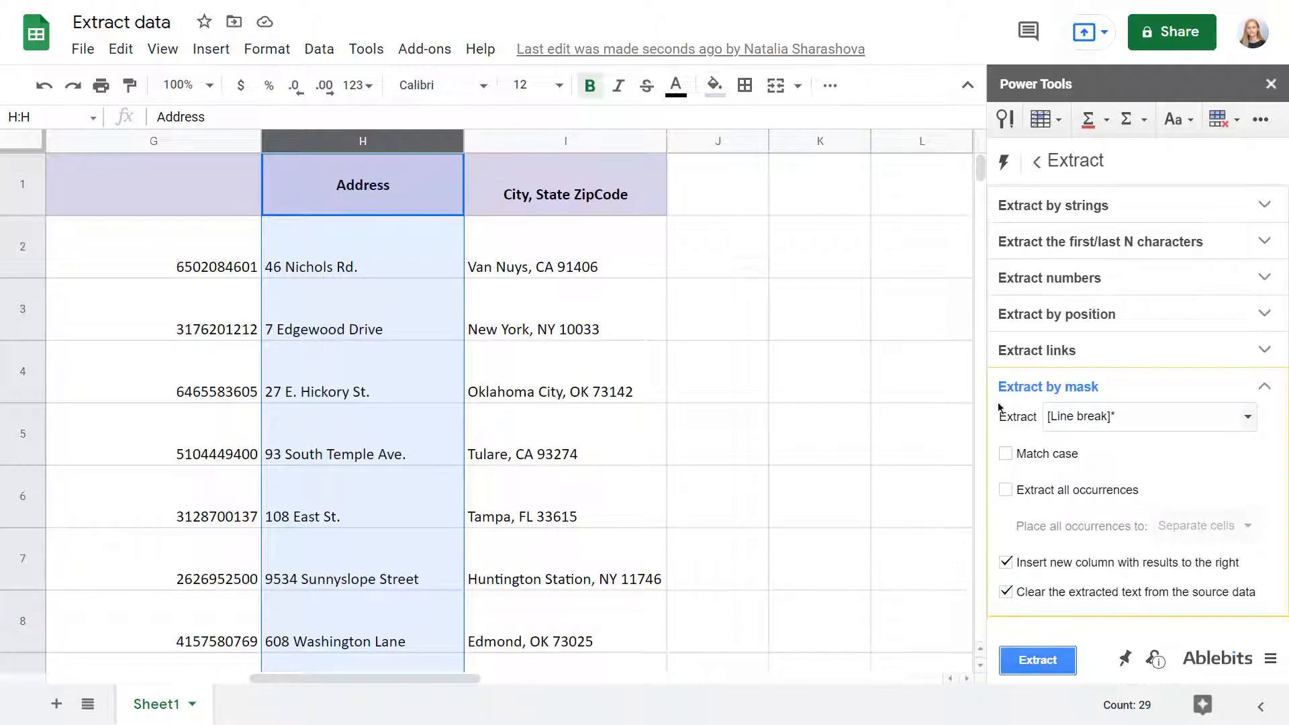
scroll(down, 3)
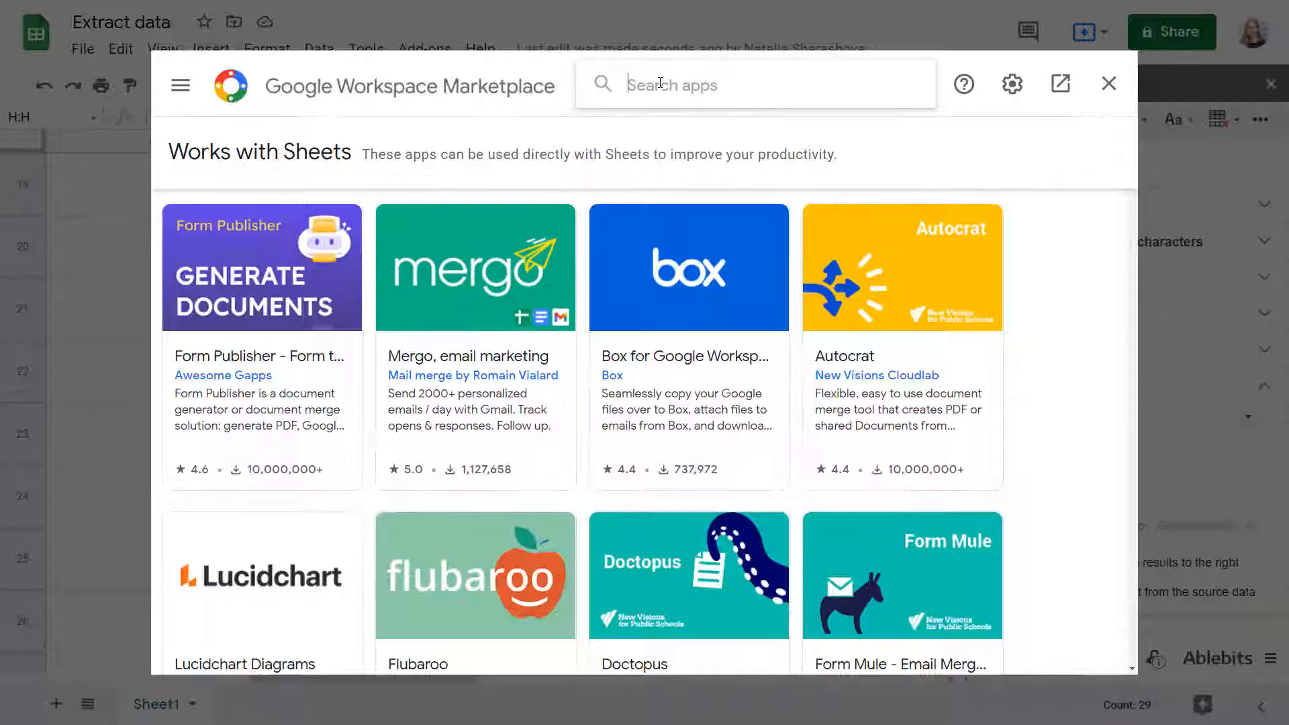
Search the Marketplace for 'power tools'.
text(power tools)
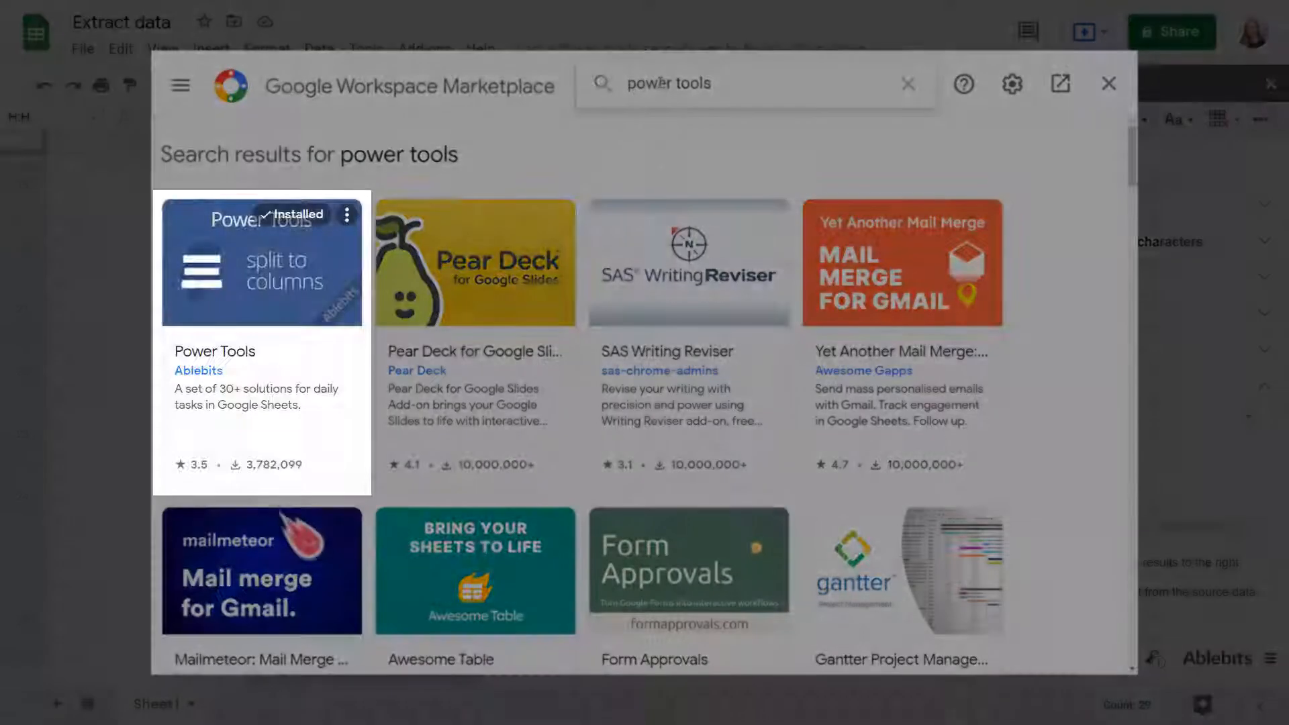